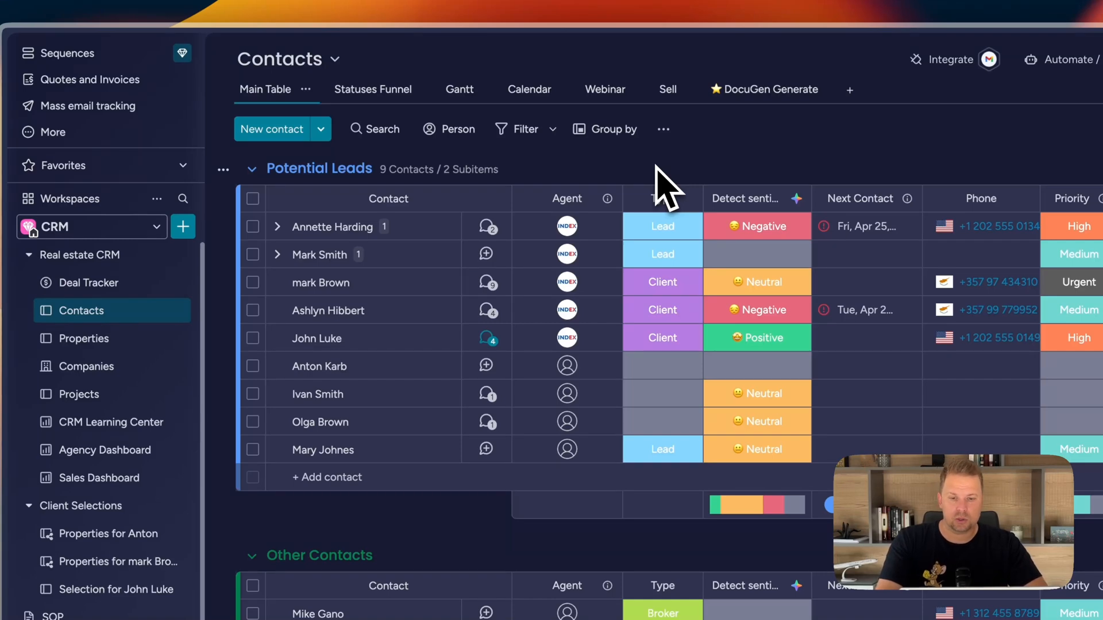
{"action": "mouse_move", "coordinate": [650, 186]}
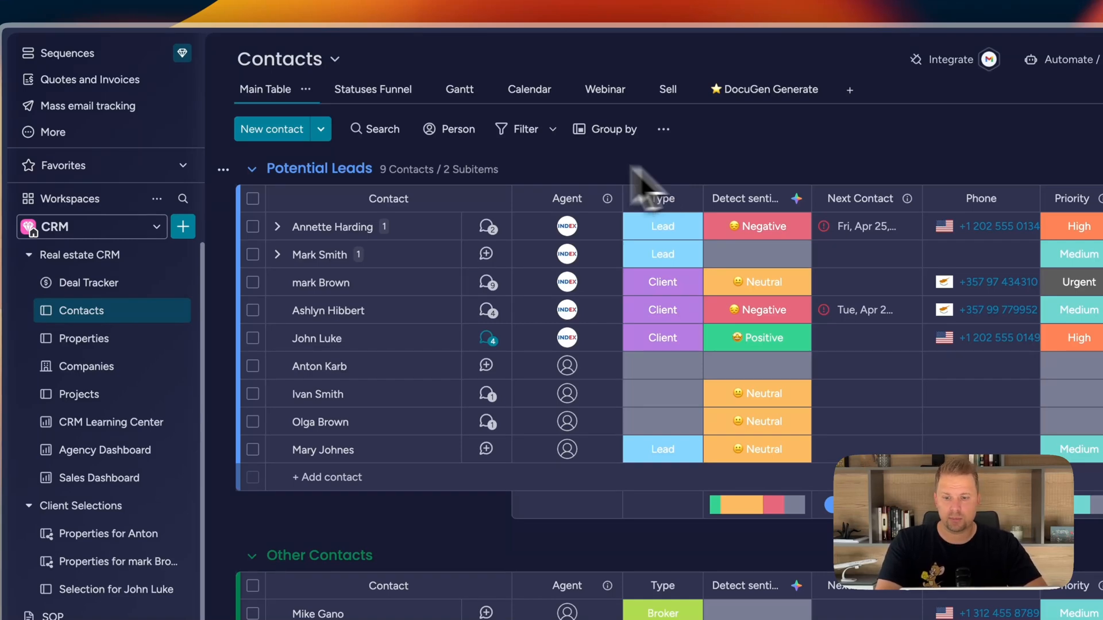
Append 'this is his phone number 99775533' to the John Smith contact-and-deal request and send it.
{"action": "scroll", "scroll_direction": "down", "scroll_amount": 3}
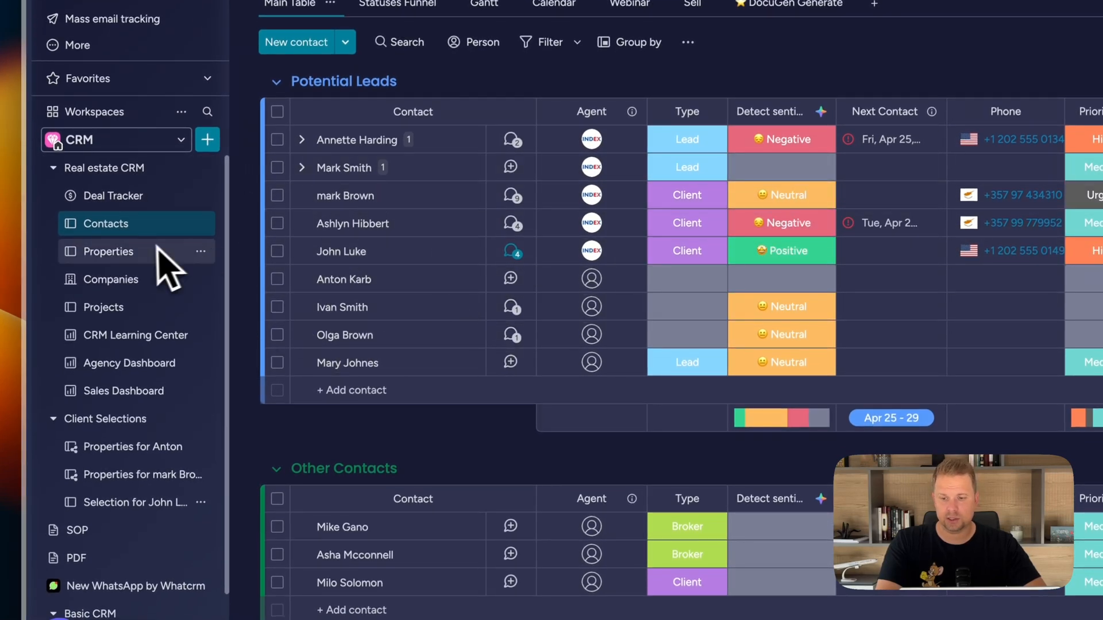
{"action": "left_click", "coordinate": [113, 195]}
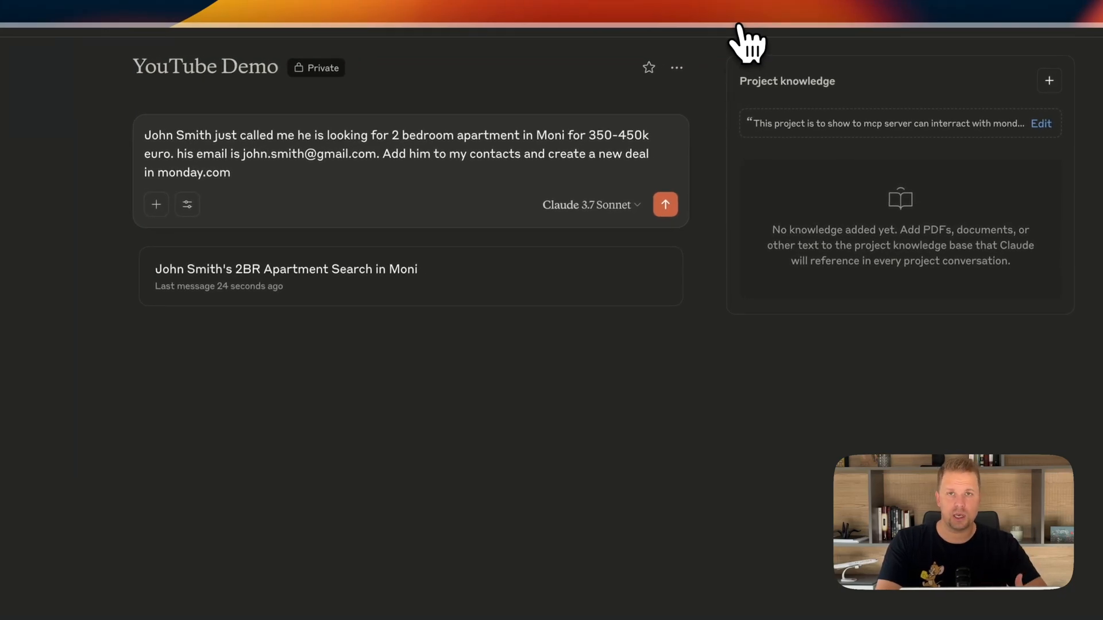
{"action": "mouse_move", "coordinate": [576, 77]}
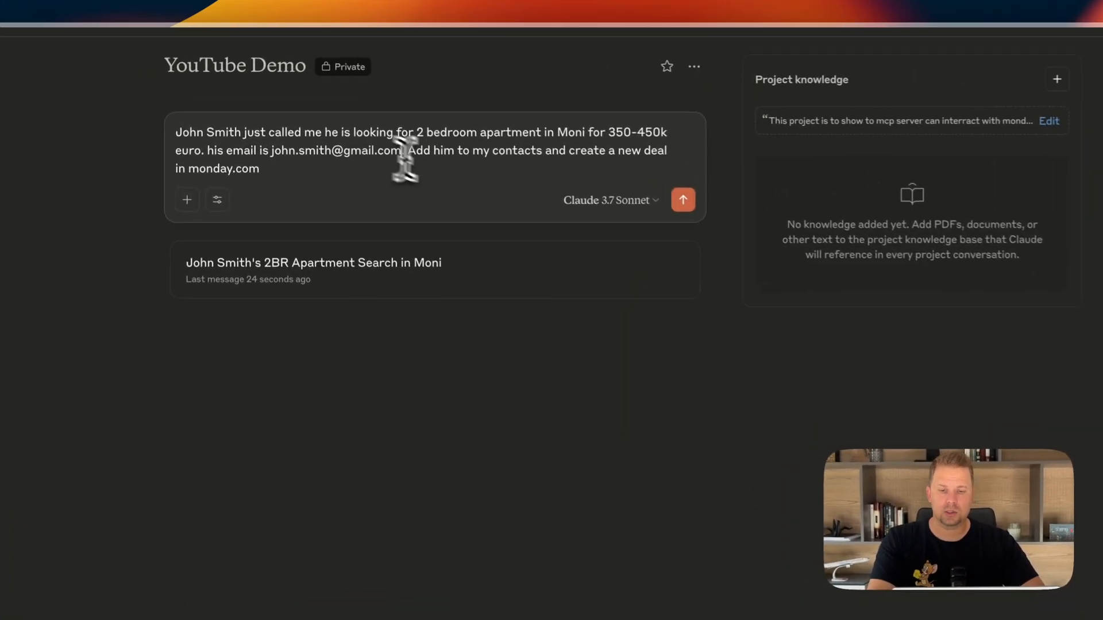
{"action": "type", "text": "this is his phone number 9977."}
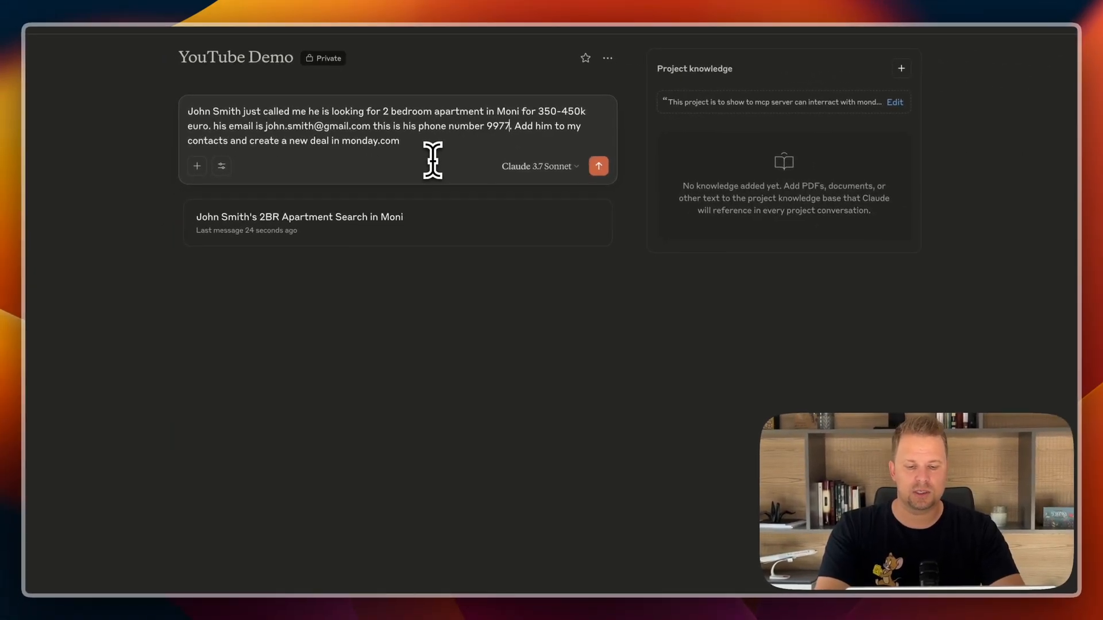
{"action": "type", "text": "5533"}
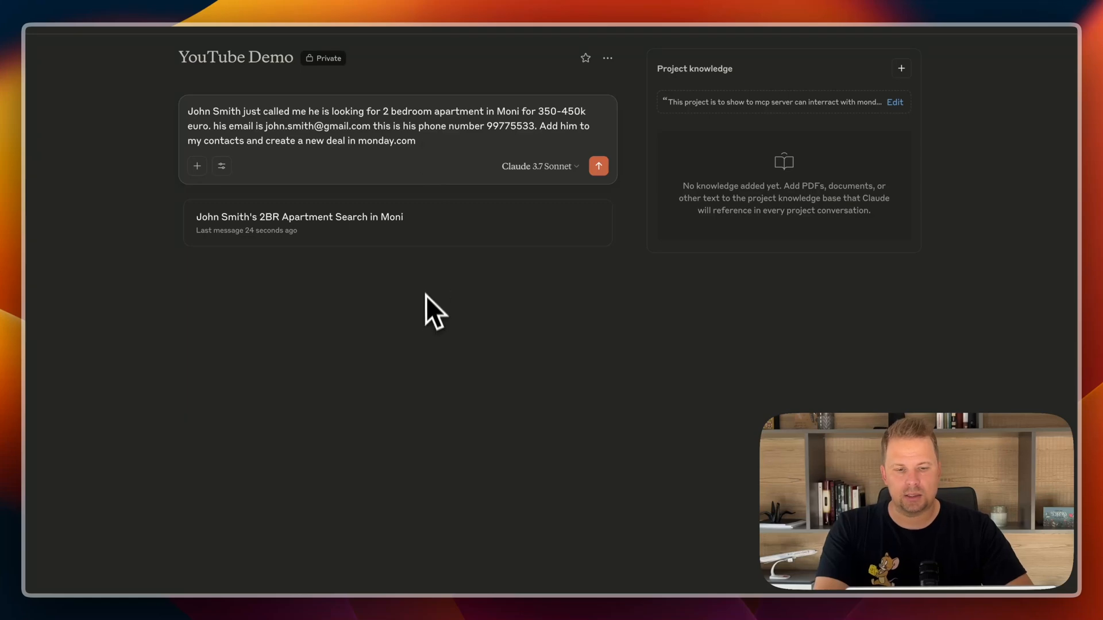
{"action": "left_click", "coordinate": [534, 125]}
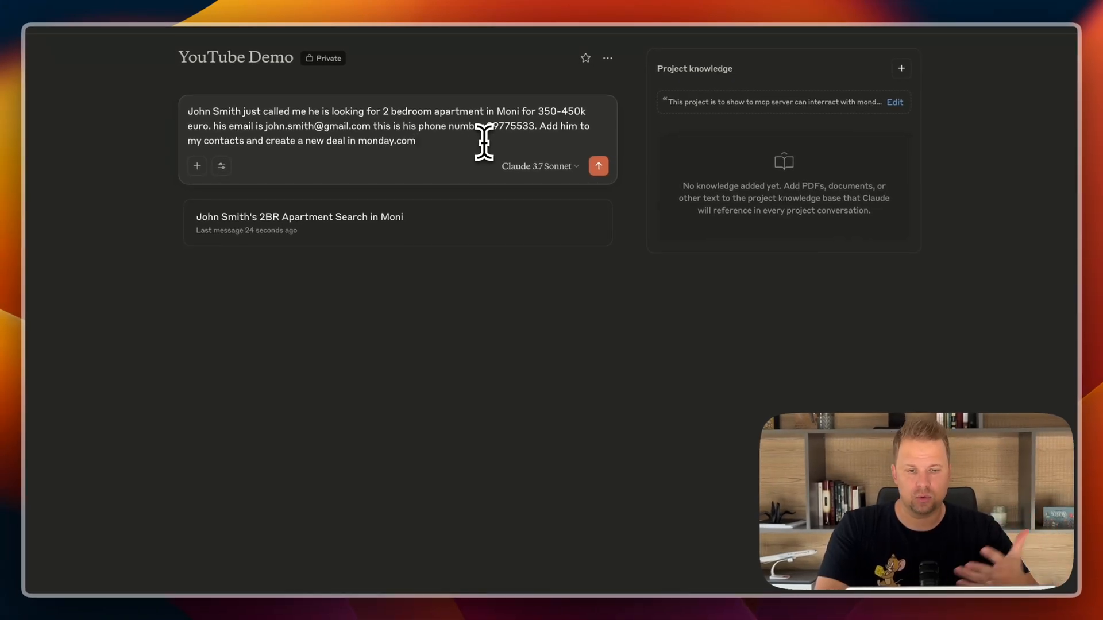
{"action": "left_click", "coordinate": [598, 165]}
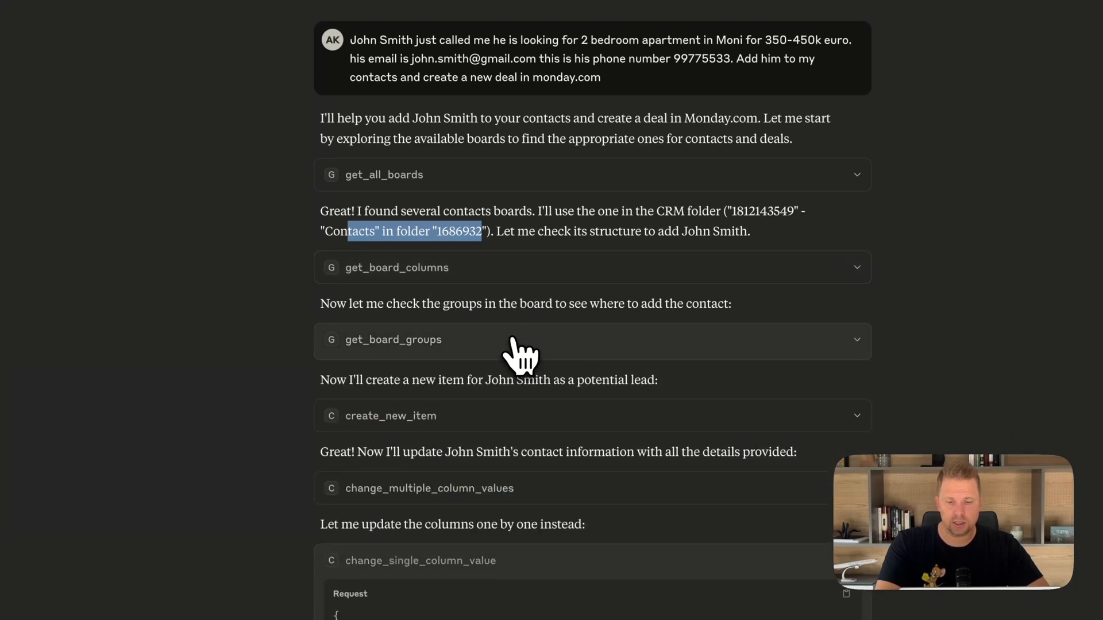
Review the create_new_item request and the steps filling in John Smith's contact details.
{"action": "left_click", "coordinate": [390, 416]}
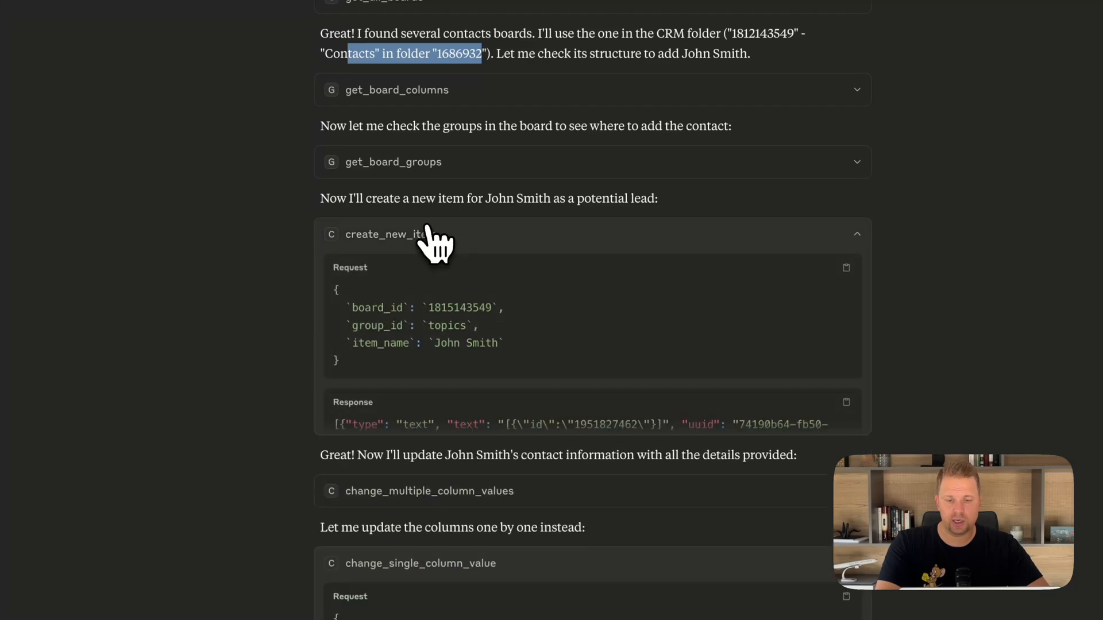
{"action": "key", "text": "cmd+tab"}
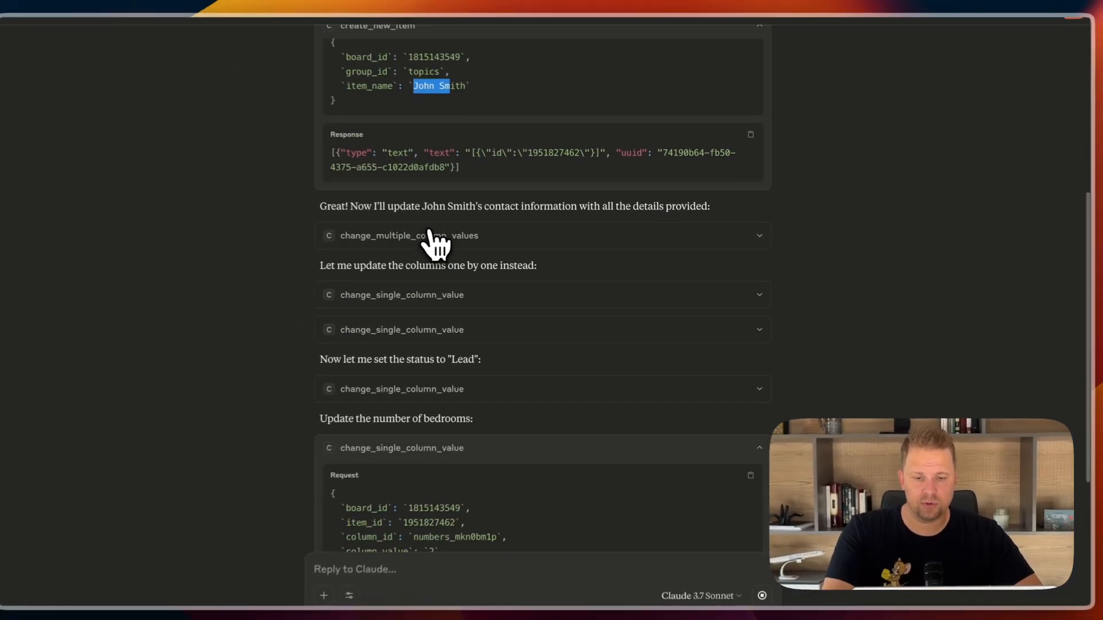
{"action": "left_click", "coordinate": [409, 234]}
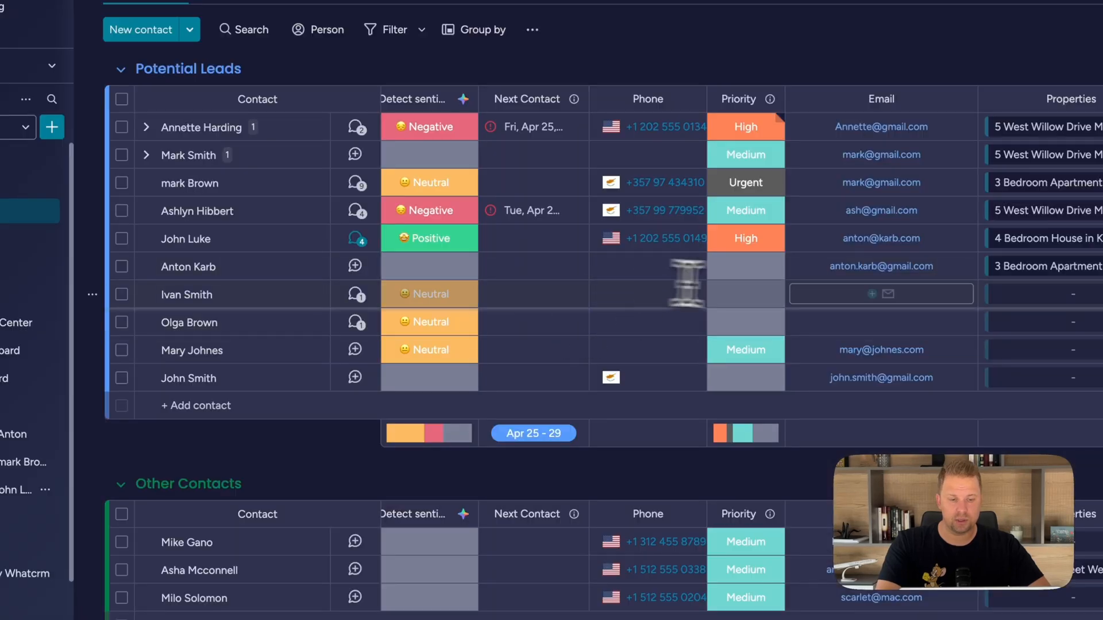
View John Smith's new contact row in Potential Leads, then head to the Deal Tracker board.
{"action": "left_click", "coordinate": [647, 378]}
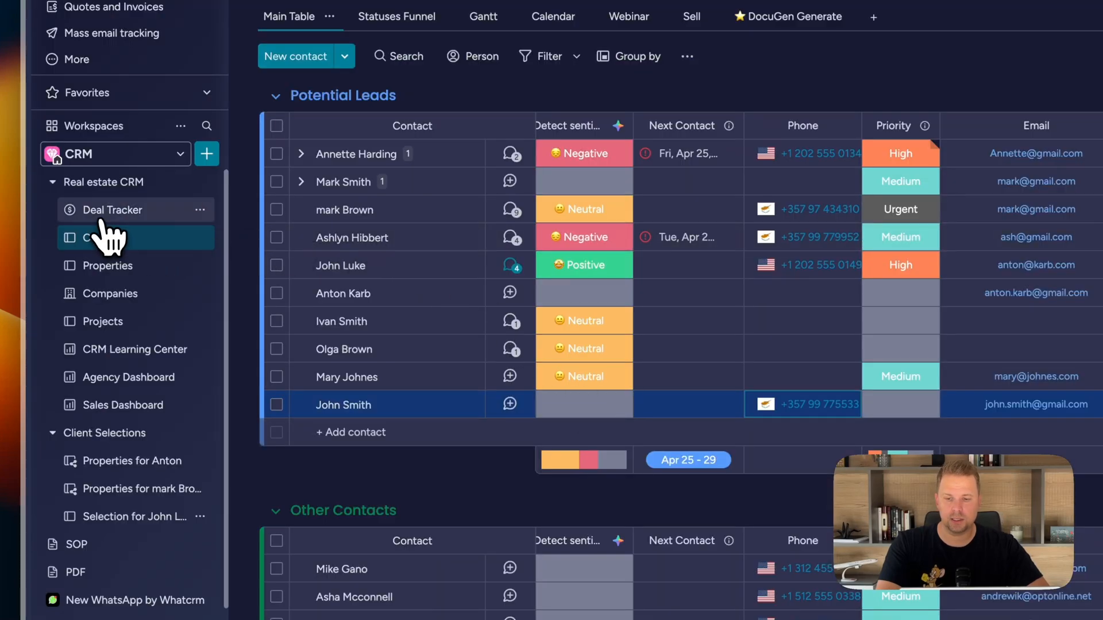
{"action": "left_click", "coordinate": [111, 209]}
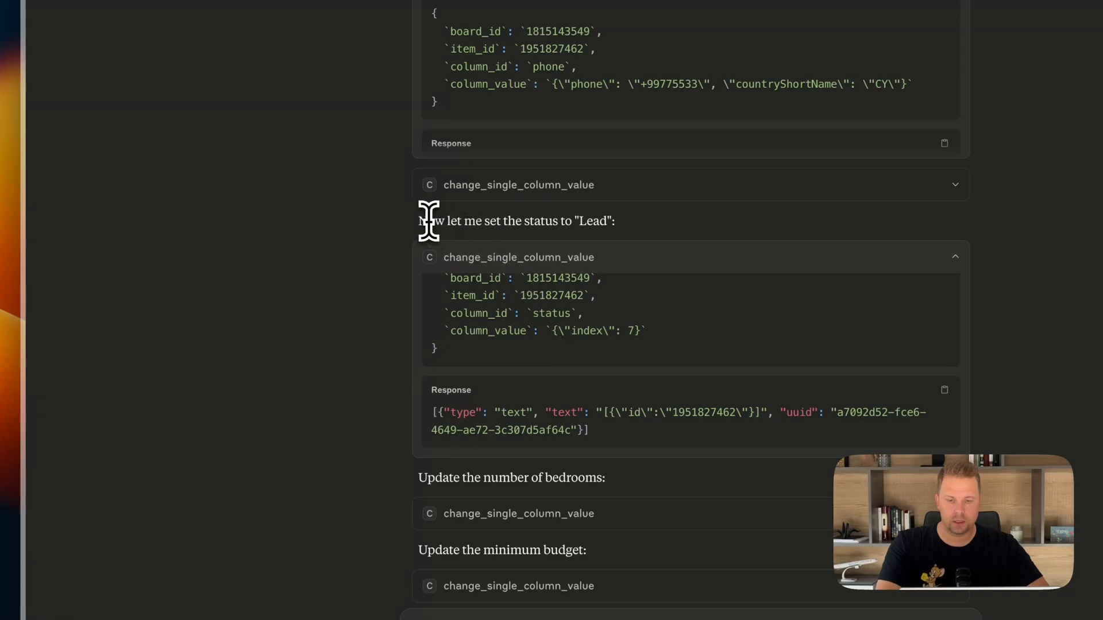
{"action": "scroll", "scroll_direction": "down", "scroll_amount": 3}
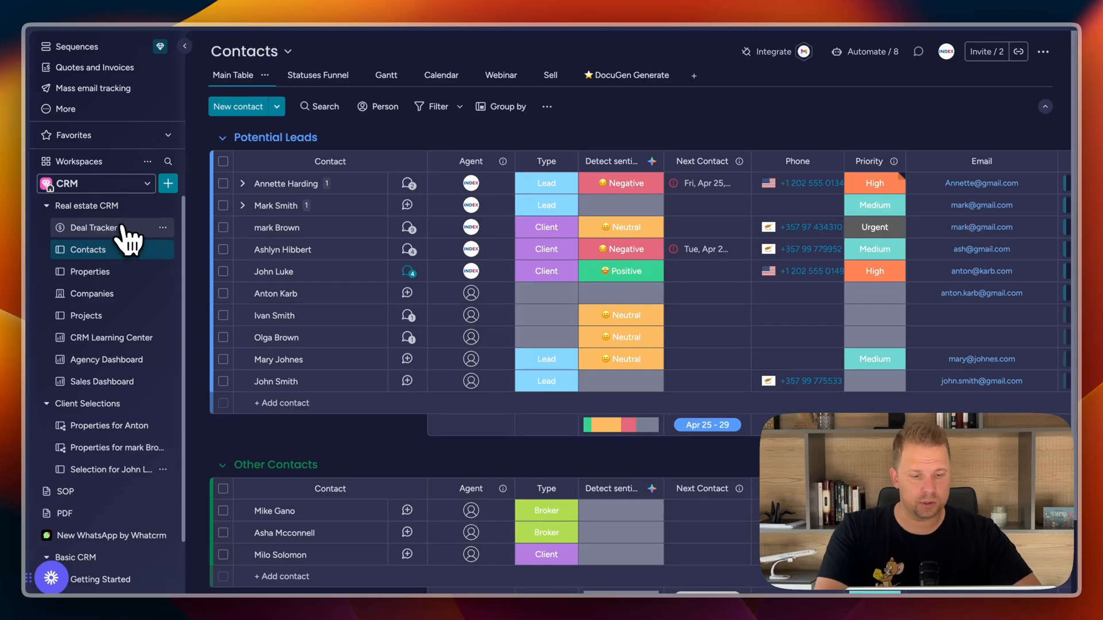
{"action": "left_click", "coordinate": [92, 227]}
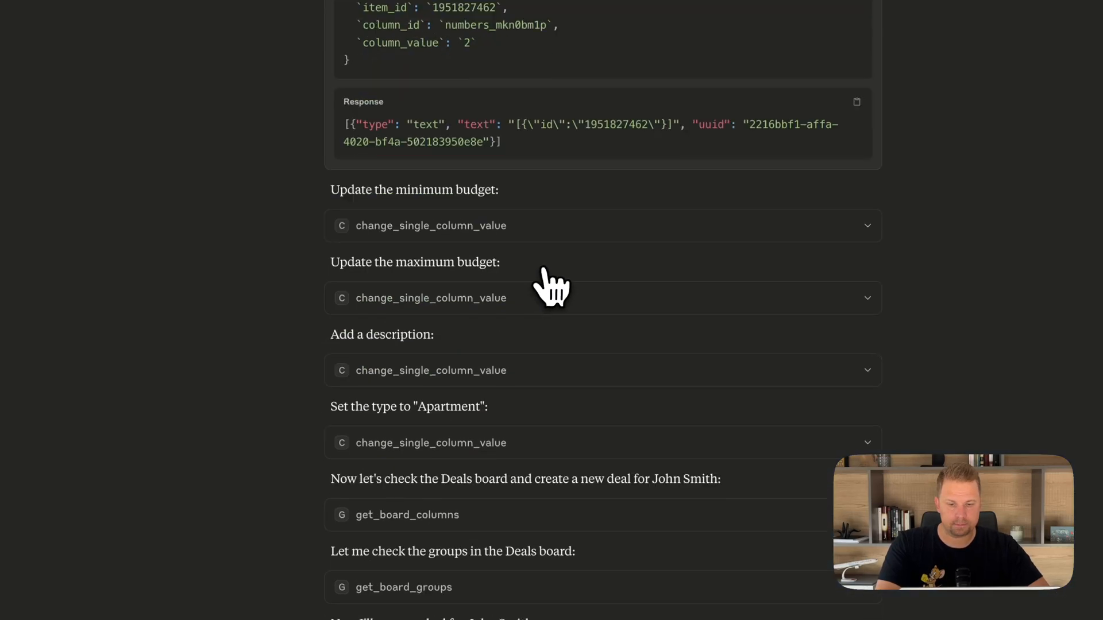
Review the deal-creation and Deals-board-groups calls and the €400,000 Active Deals summary.
{"action": "scroll", "scroll_direction": "down", "scroll_amount": 3}
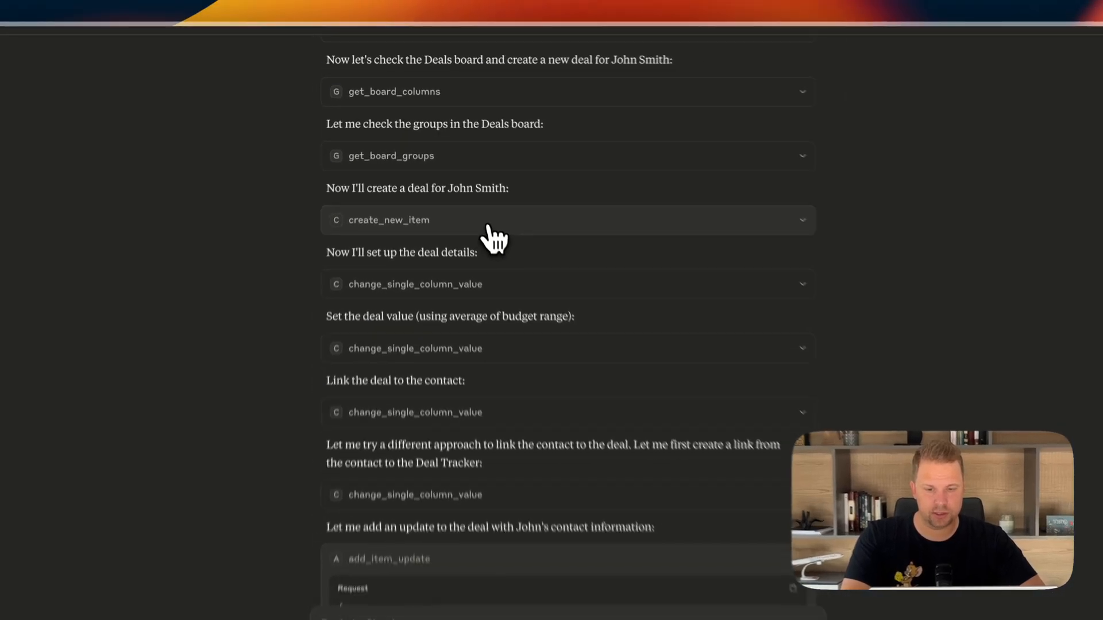
{"action": "left_click", "coordinate": [492, 220]}
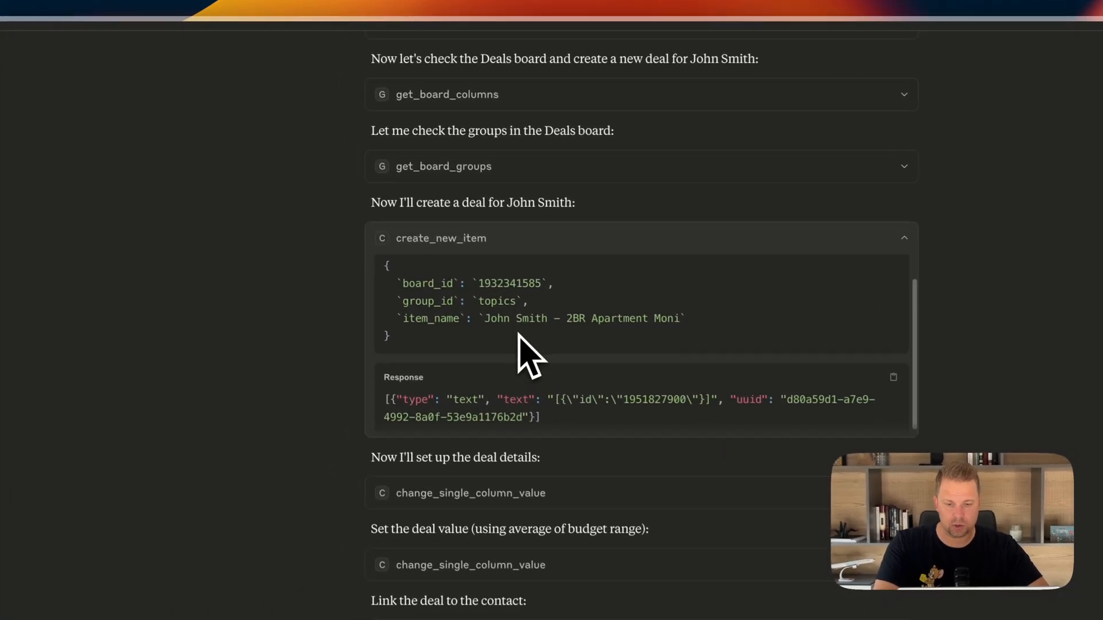
{"action": "left_click", "coordinate": [446, 166]}
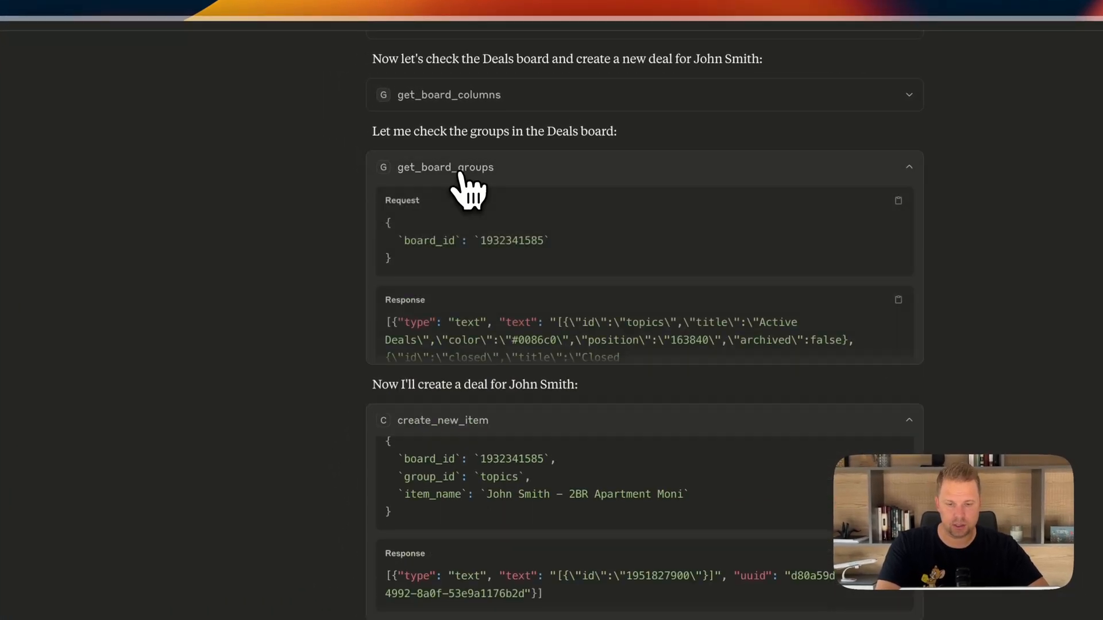
{"action": "scroll", "scroll_direction": "down", "scroll_amount": 3}
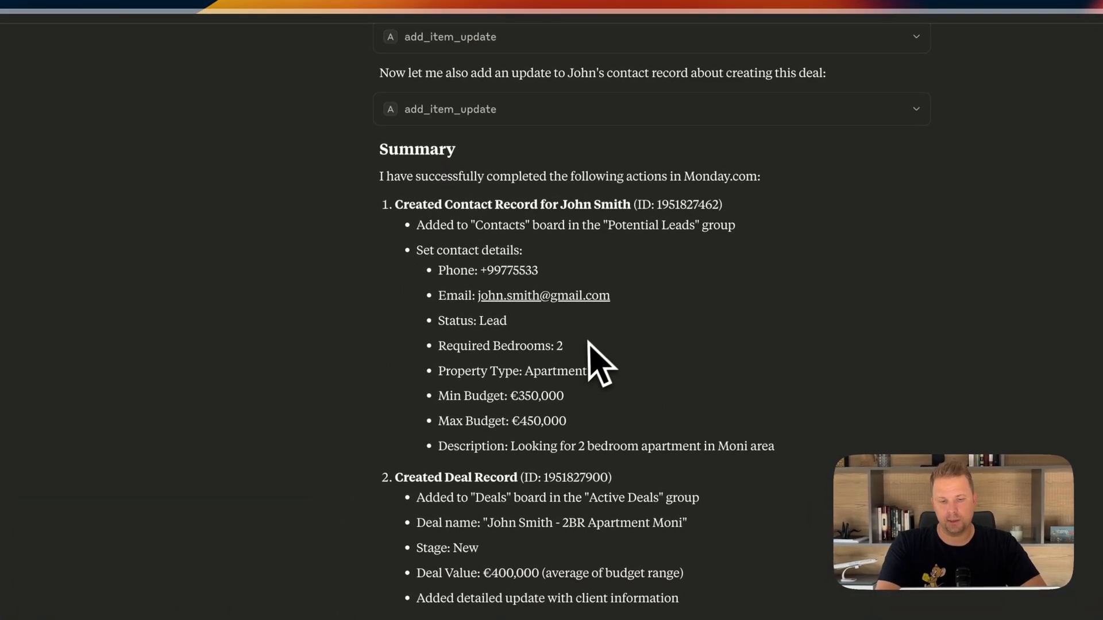
{"action": "scroll", "scroll_direction": "down", "scroll_amount": 3}
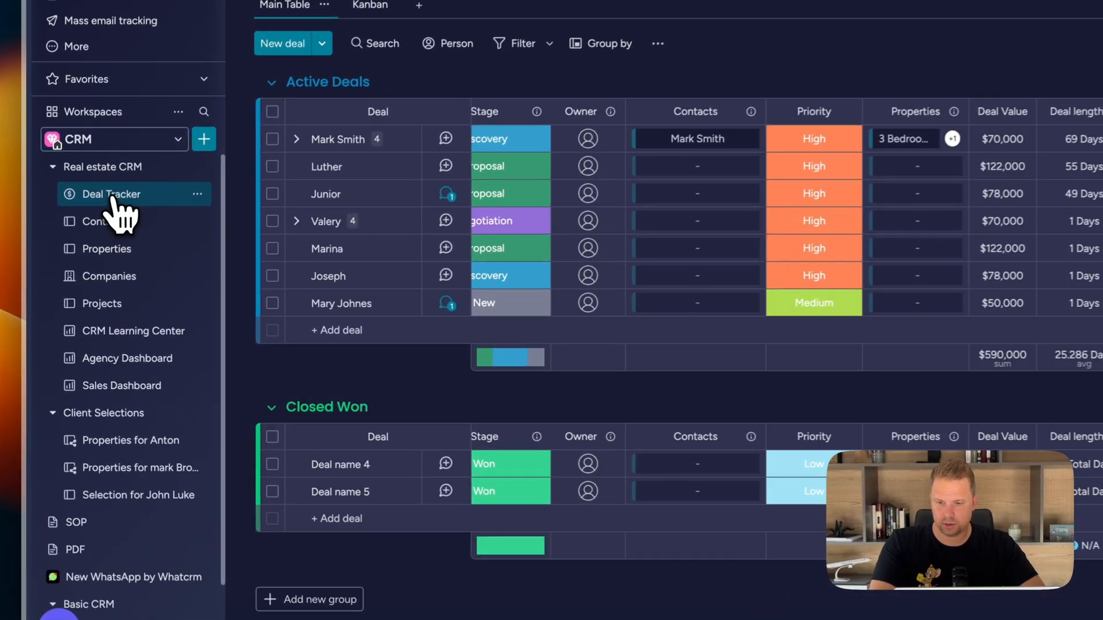
{"action": "left_click", "coordinate": [340, 139]}
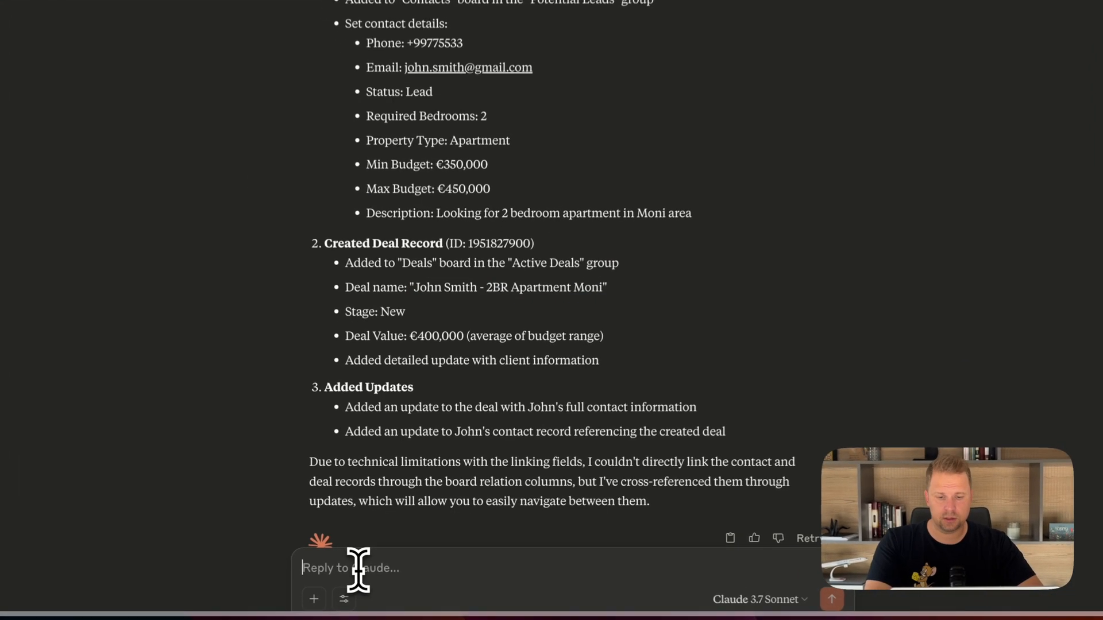
Send 'hey move that deal to CRM wordspace.' so Claude recreates the deal on Deal Tracker.
{"action": "type", "text": "hey"}
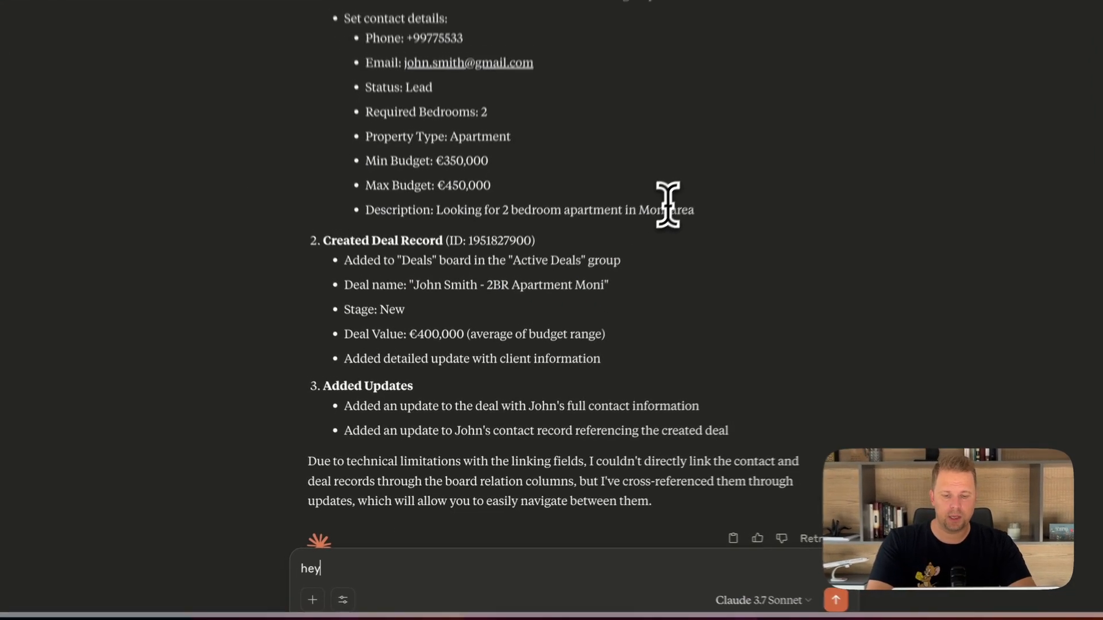
{"action": "type", "text": "move that deal"}
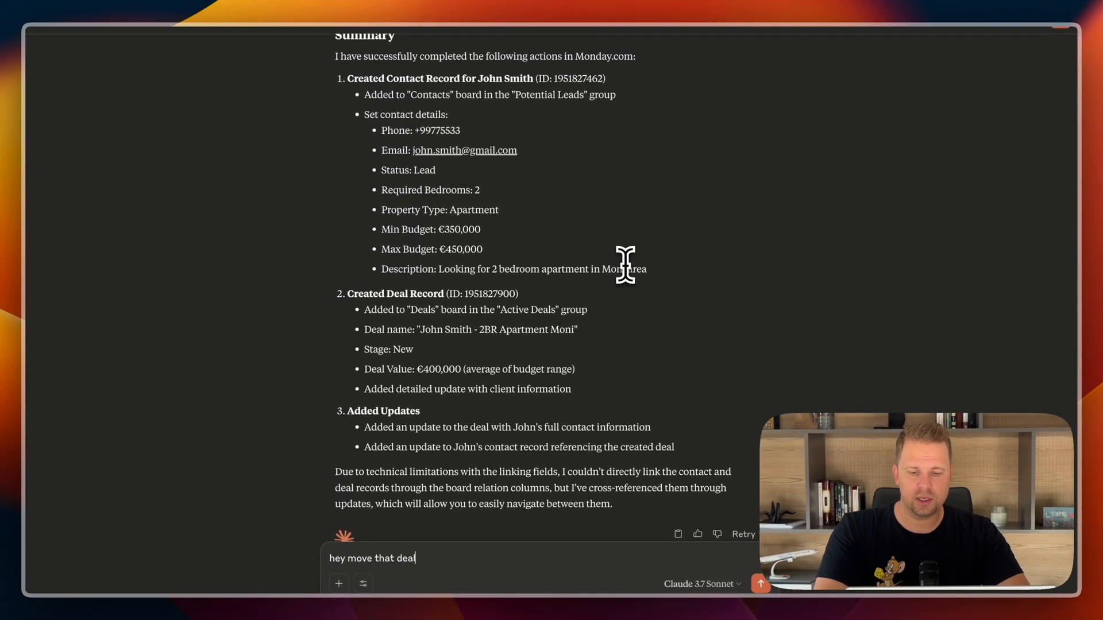
{"action": "type", "text": "to CR"}
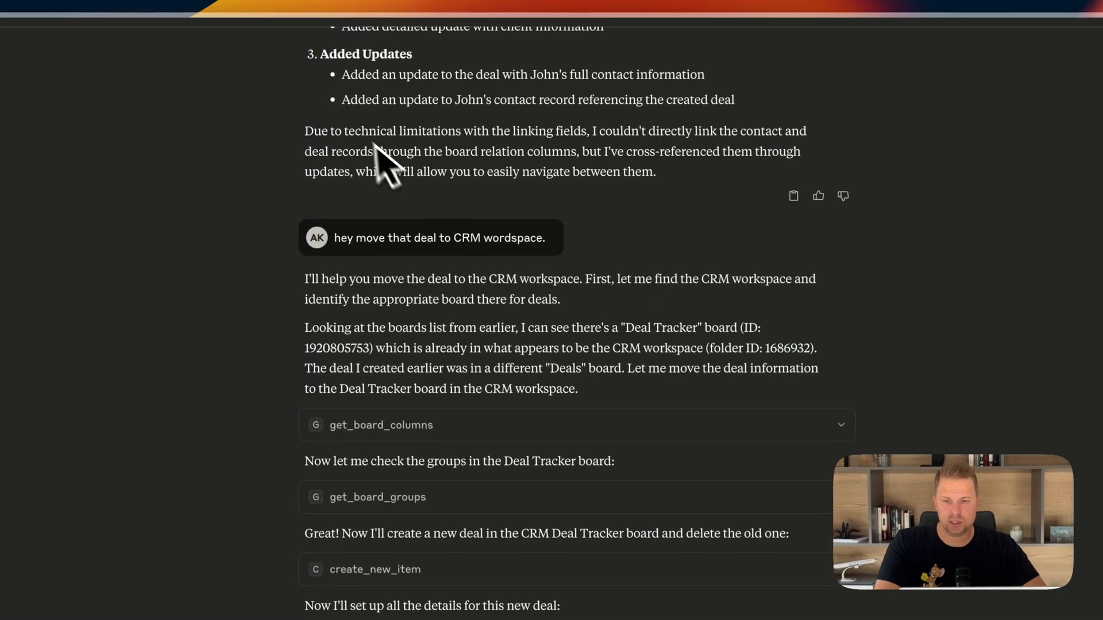
{"action": "scroll", "scroll_direction": "down", "scroll_amount": 3}
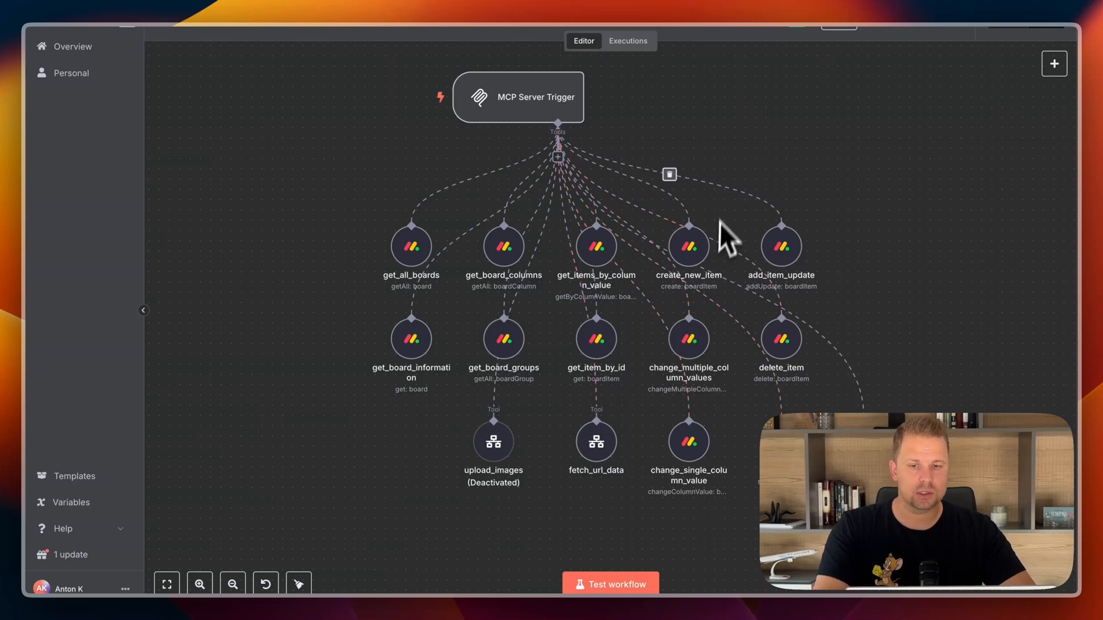
{"action": "mouse_move", "coordinate": [742, 145]}
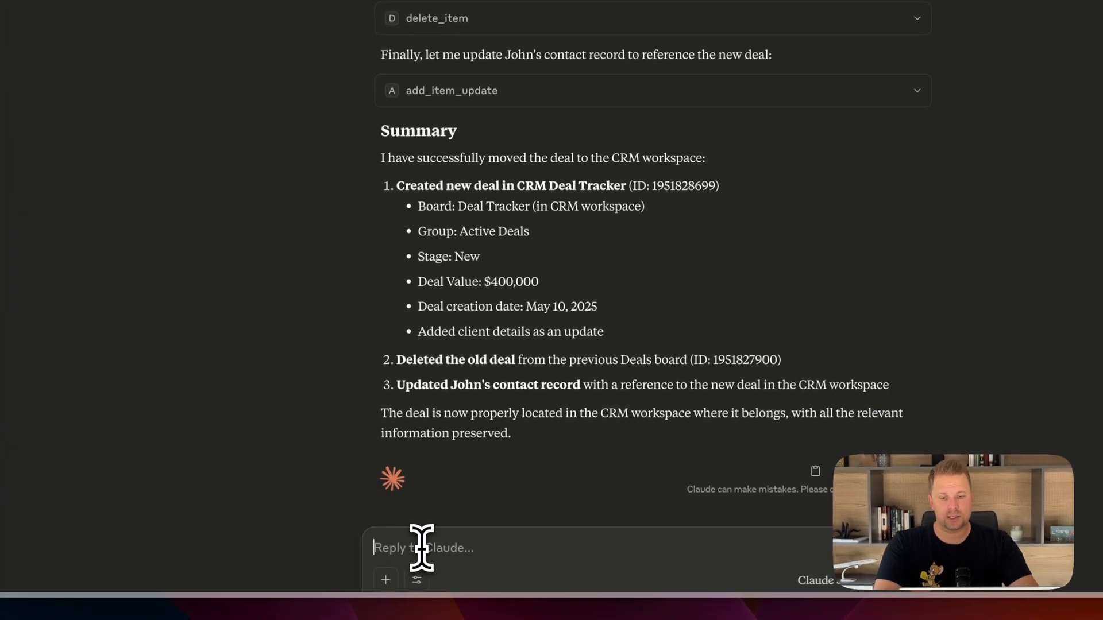
Send a request to find 2-bedroom apartments on the properties board and email them to the client.
{"action": "type", "text": "hey in my properties board find"}
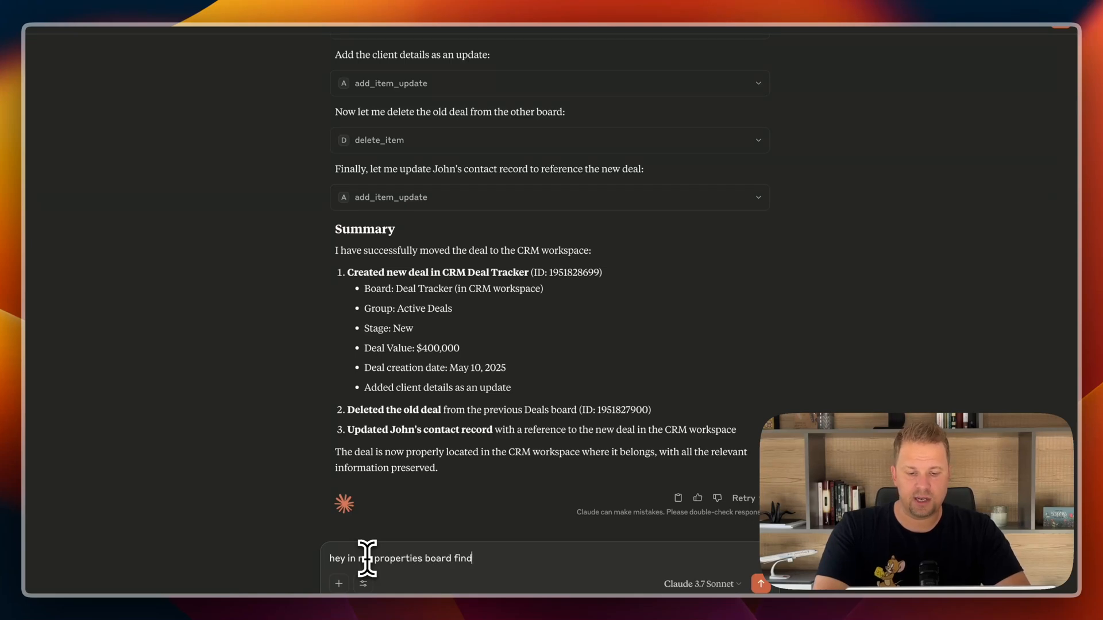
{"action": "type", "text": "2 bedroom apartments and send them to john in th"}
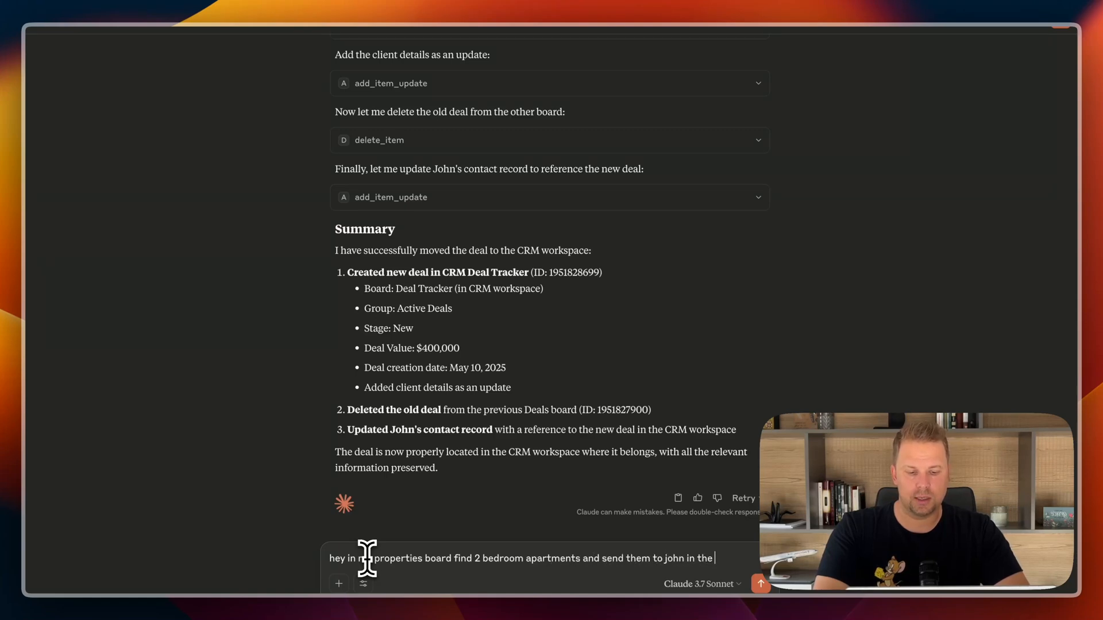
{"action": "type", "text": "email."}
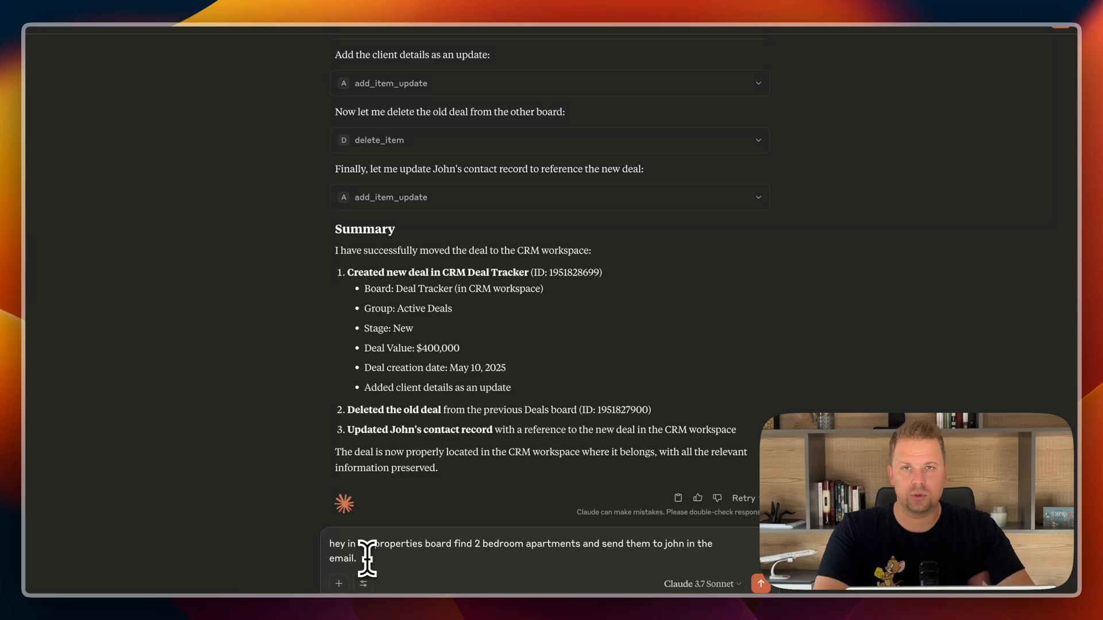
{"action": "left_click", "coordinate": [760, 584]}
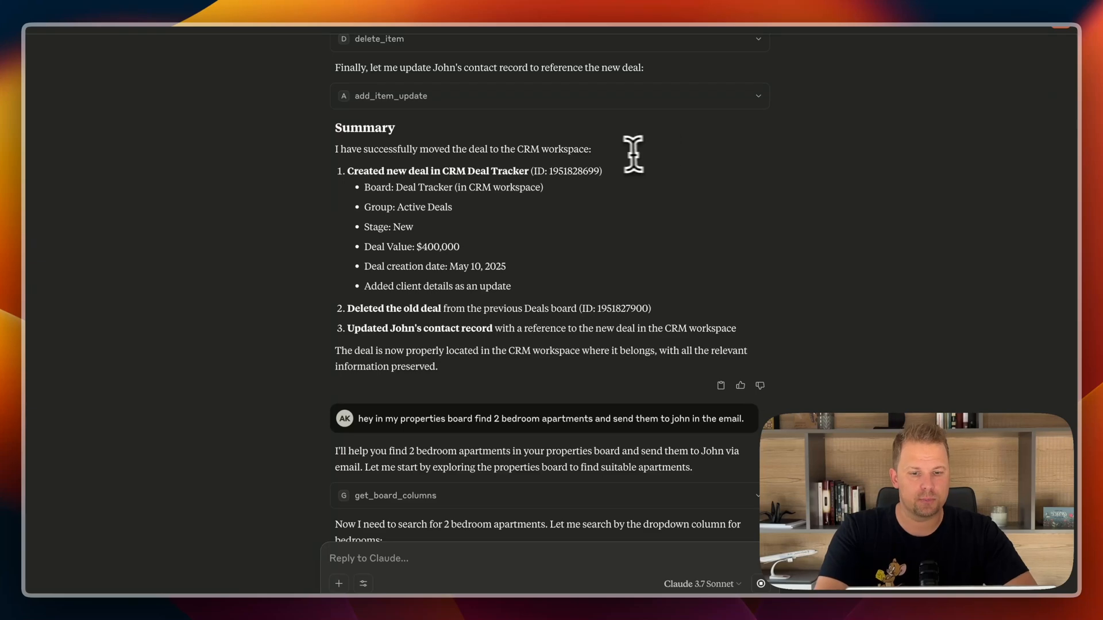
{"action": "scroll", "scroll_direction": "down", "scroll_amount": 3}
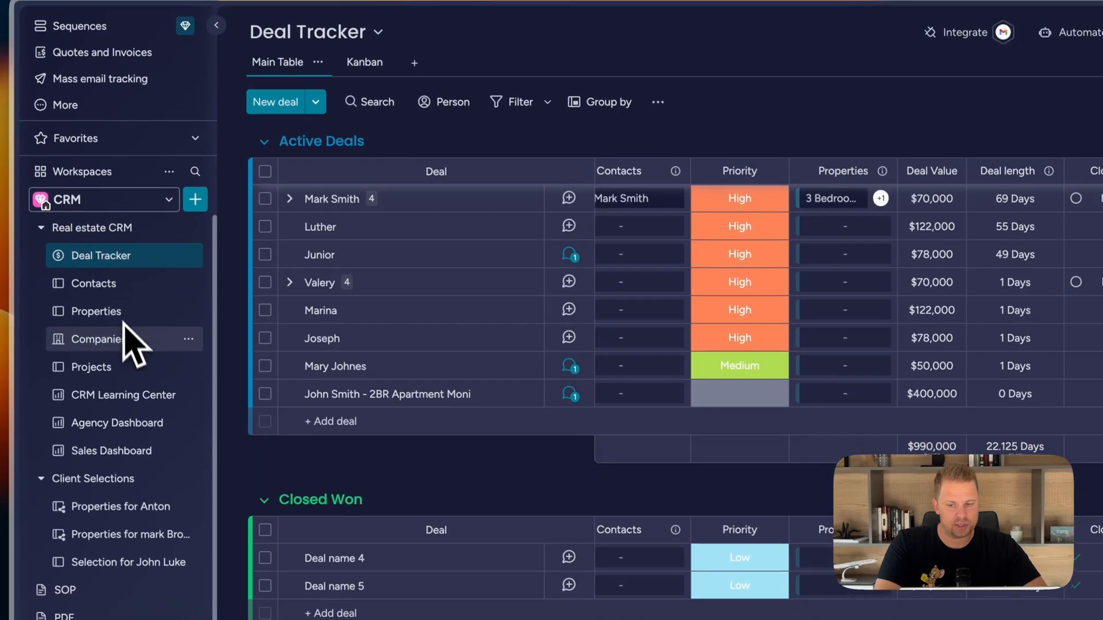
Show the Properties board listing the 2-bedroom apartments.
{"action": "left_click", "coordinate": [96, 312]}
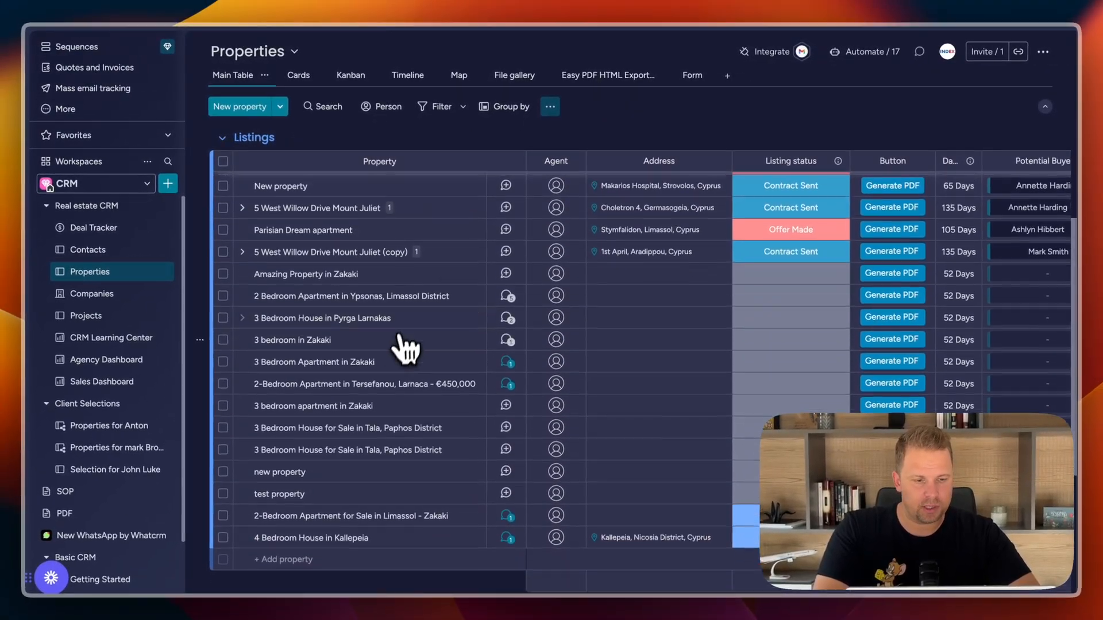
{"action": "scroll", "scroll_direction": "down", "scroll_amount": 3}
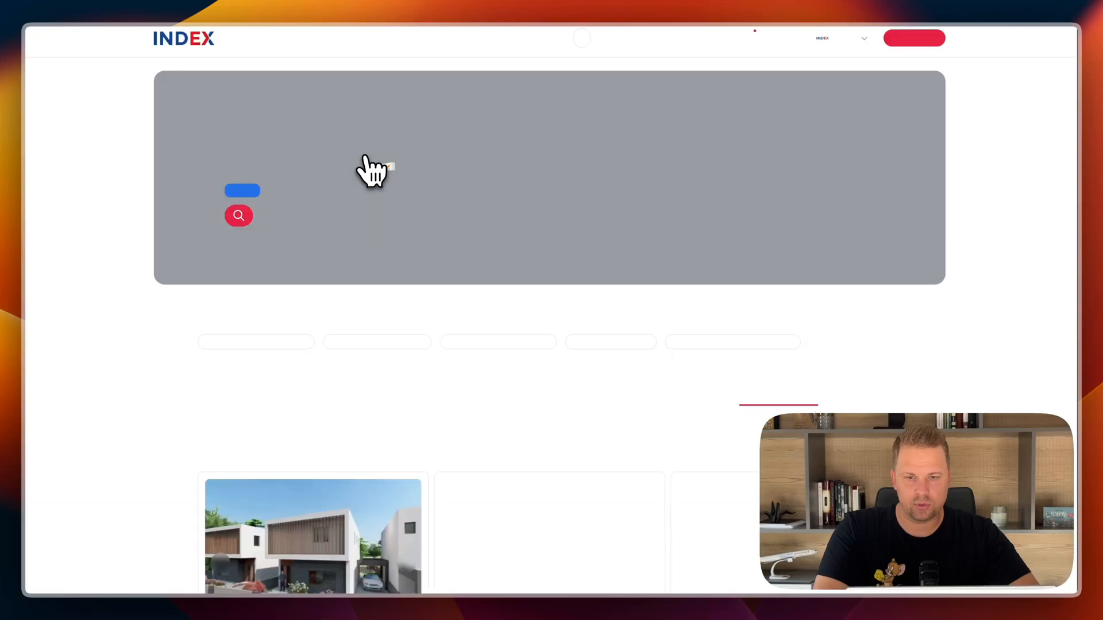
Scroll through the INDEX listing for the 3-bedroom Limassol apartment in Agios Athanasios.
{"action": "scroll", "scroll_direction": "down", "scroll_amount": 3}
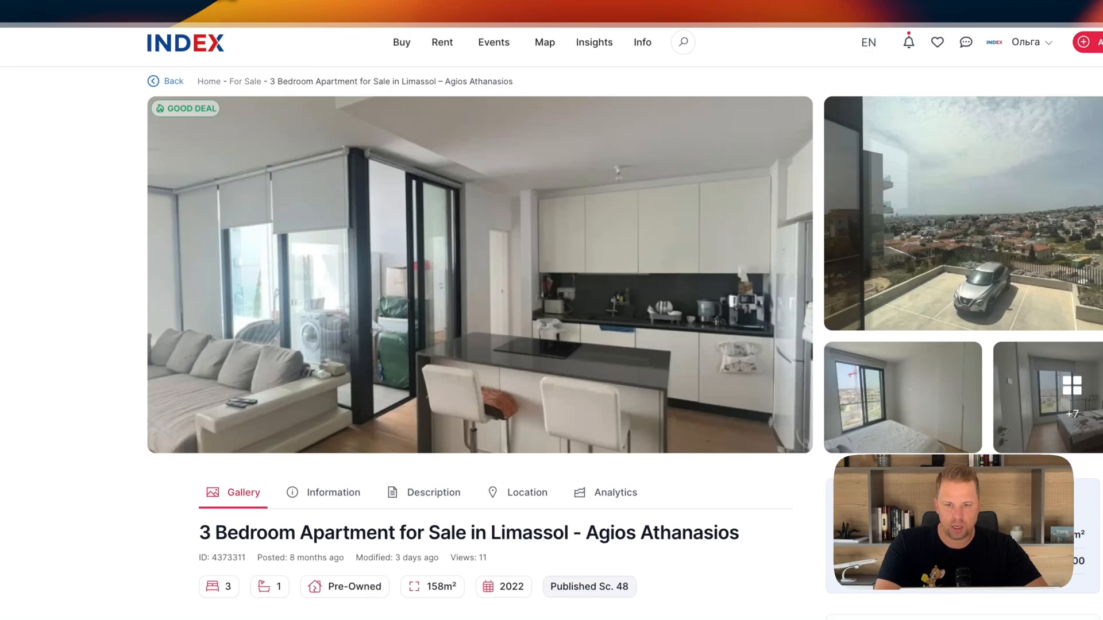
{"action": "scroll", "scroll_direction": "down", "scroll_amount": 3}
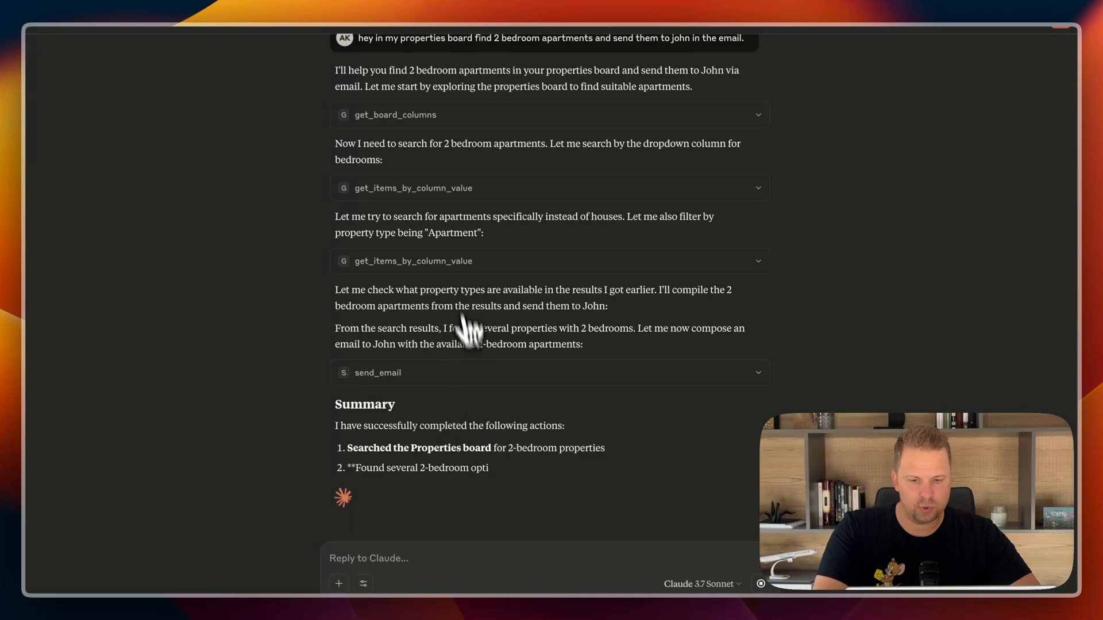
Review the raw get_items_by_column_value results and the summary confirming the email was sent.
{"action": "left_click", "coordinate": [549, 188]}
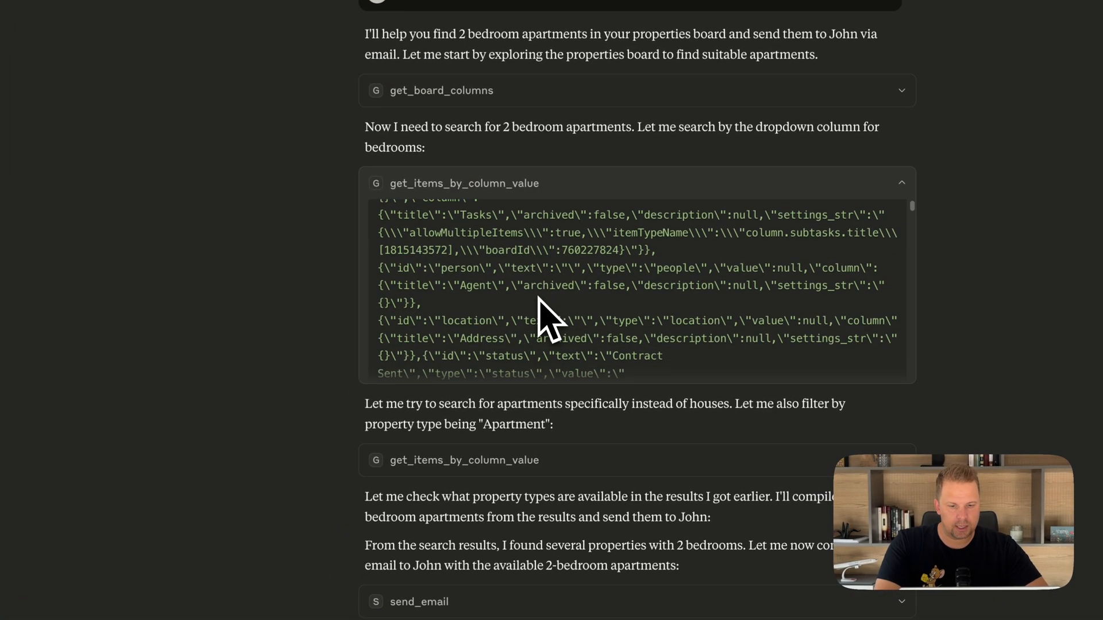
{"action": "scroll", "scroll_direction": "down", "scroll_amount": 3}
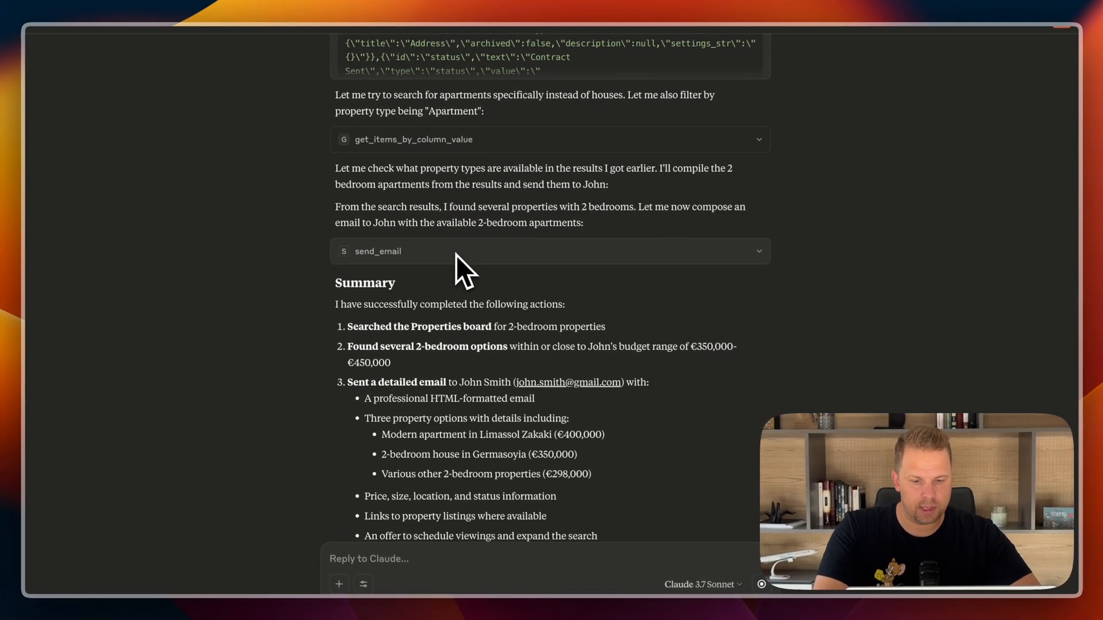
{"action": "scroll", "scroll_direction": "down", "scroll_amount": 3}
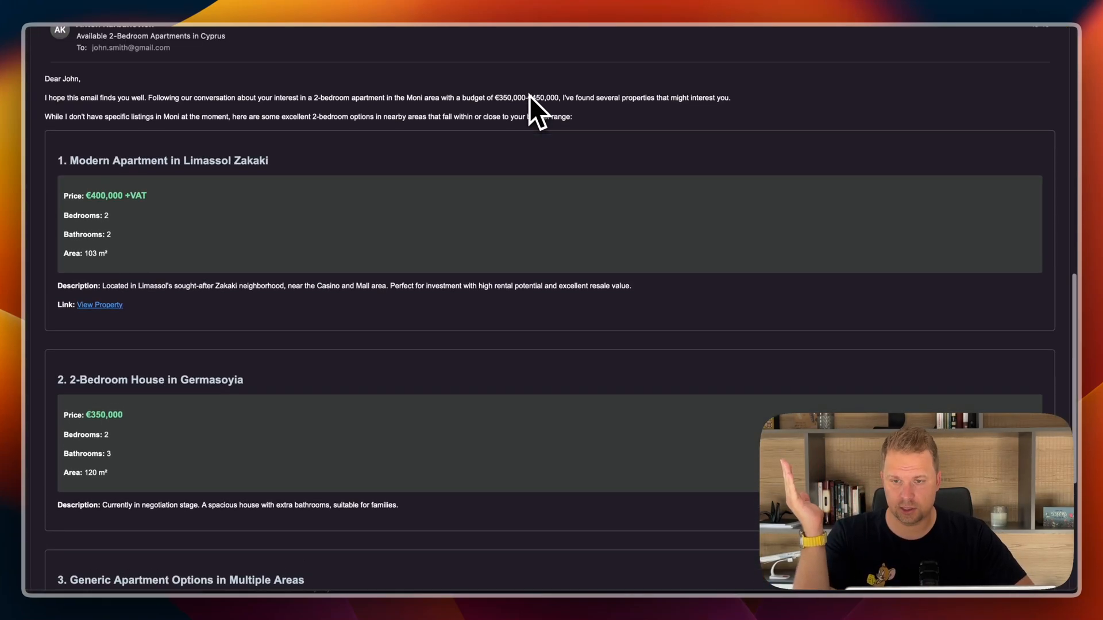
Read the sent email to John listing three 2-bedroom options including a €298,000 apartment and viewing offer.
{"action": "scroll", "scroll_direction": "down", "scroll_amount": 3}
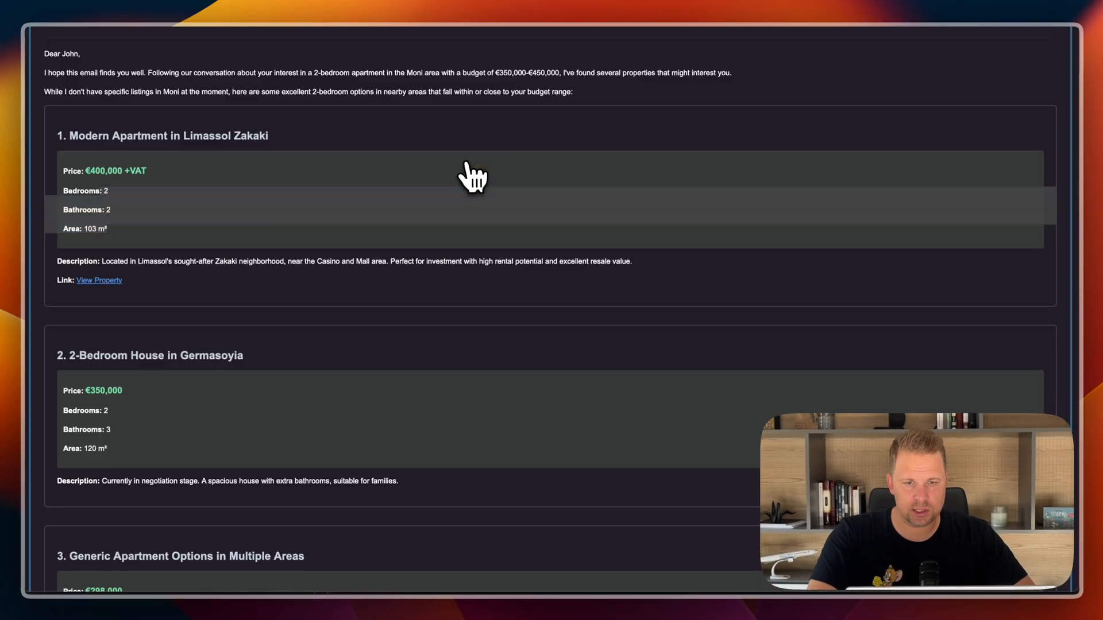
{"action": "scroll", "scroll_direction": "down", "scroll_amount": 3}
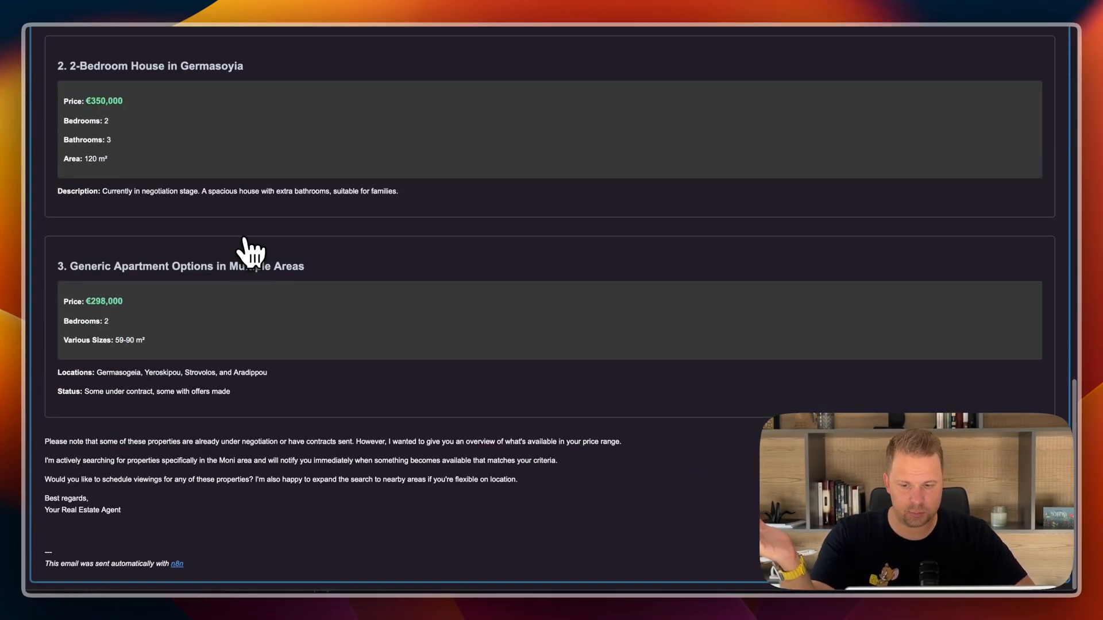
{"action": "mouse_move", "coordinate": [145, 500]}
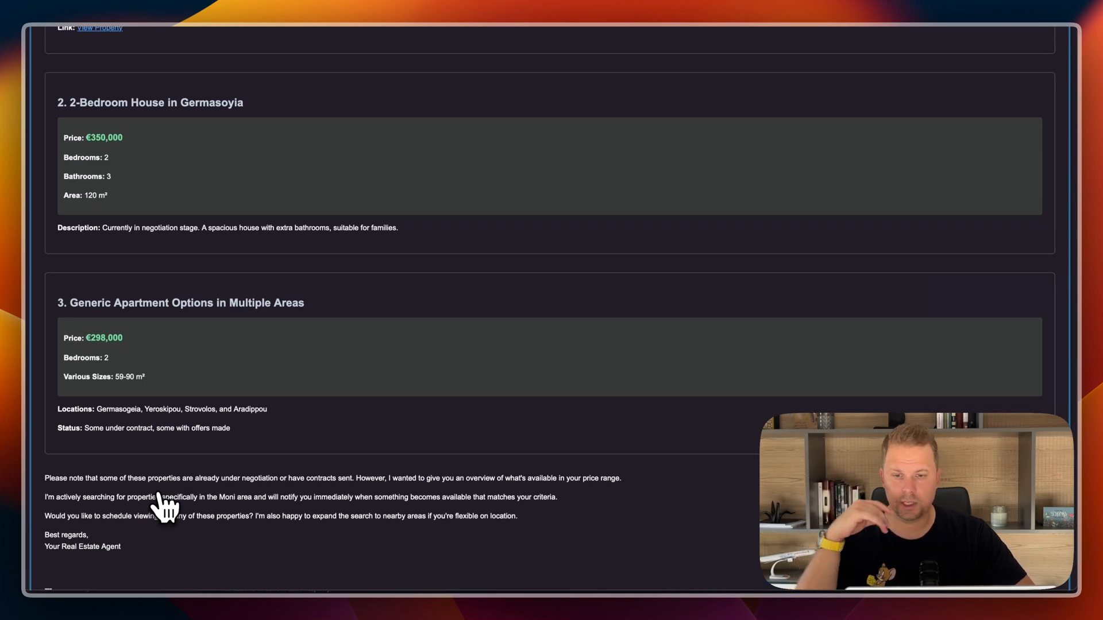
{"action": "scroll", "scroll_direction": "down", "scroll_amount": 3}
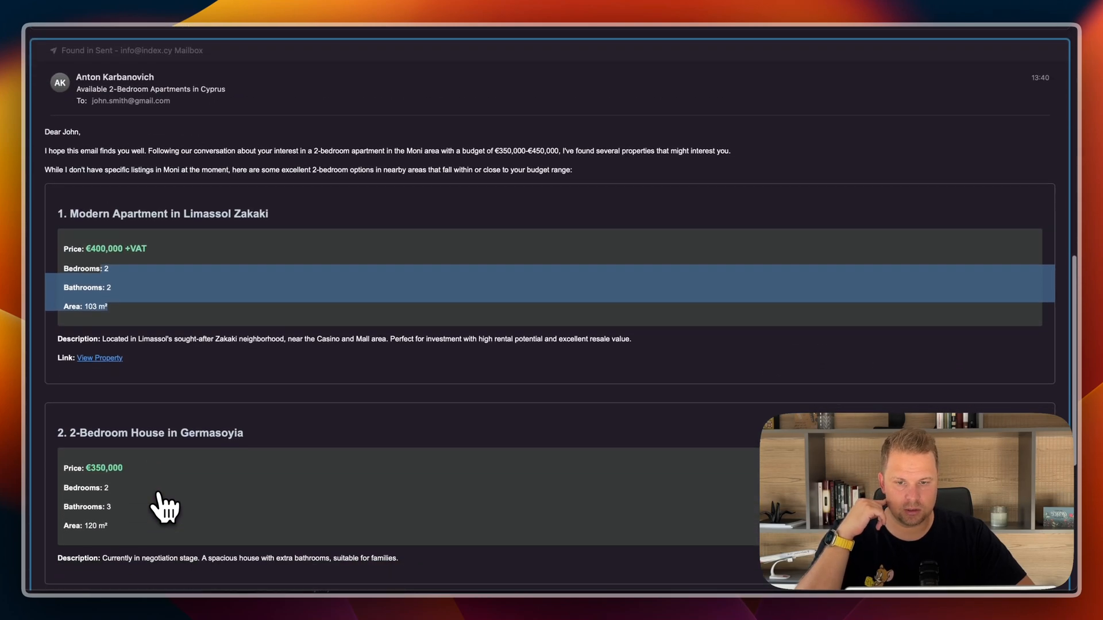
{"action": "mouse_move", "coordinate": [308, 408]}
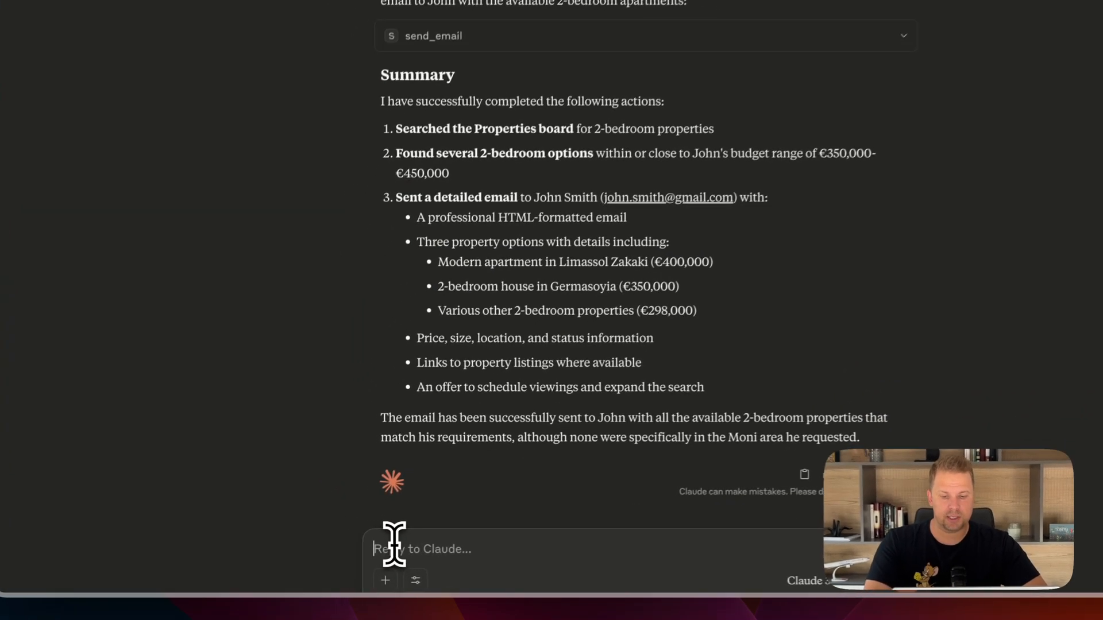
Send Claude a request to add the index.cy property with id 4373311 to the properties board.
{"action": "type", "text": "hey there is a property on index.cy with"}
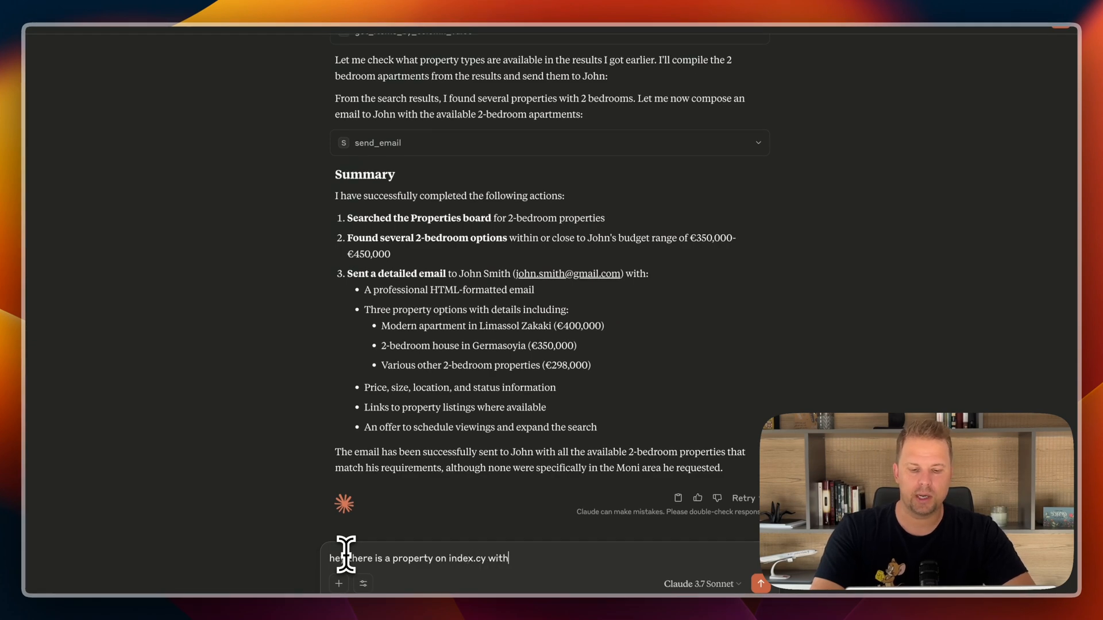
{"action": "type", "text": "id 4373311"}
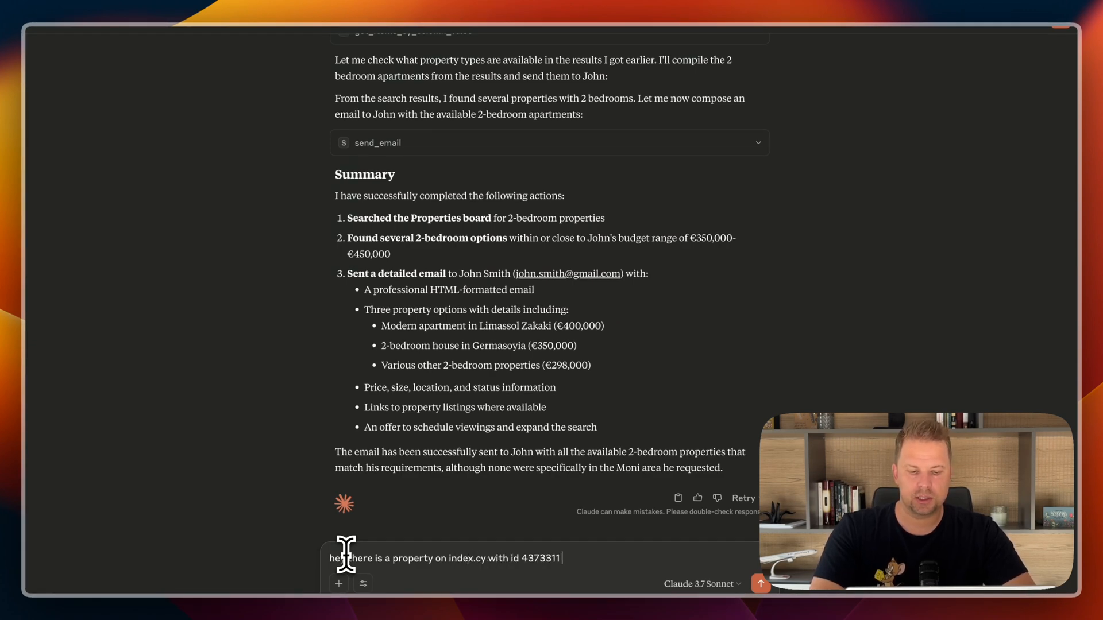
{"action": "type", "text": "please add it to my properti"}
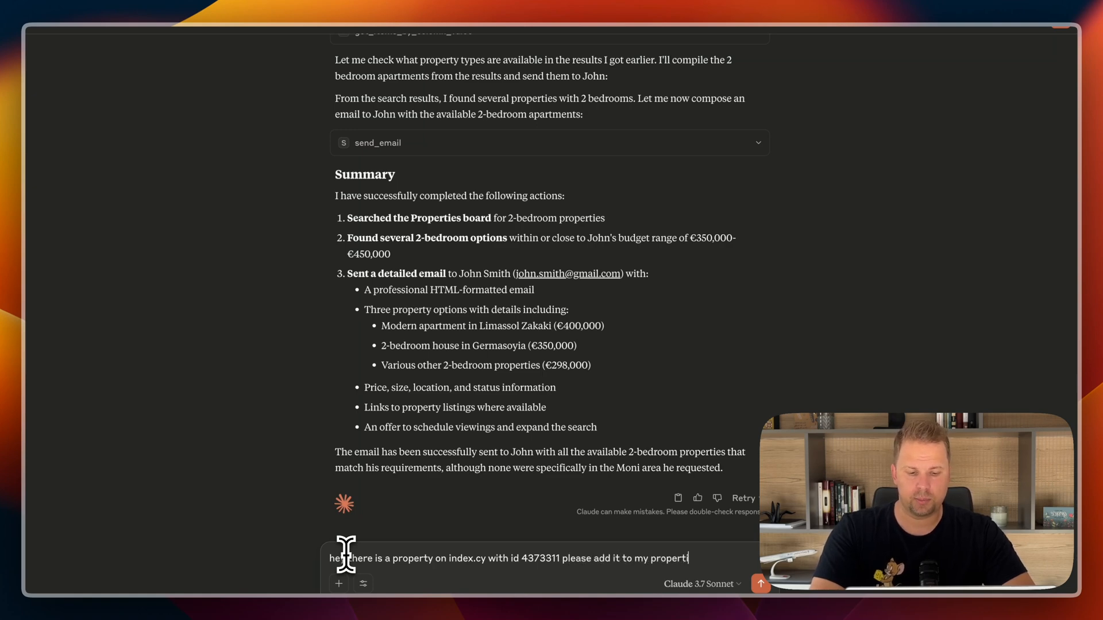
{"action": "left_click", "coordinate": [761, 583]}
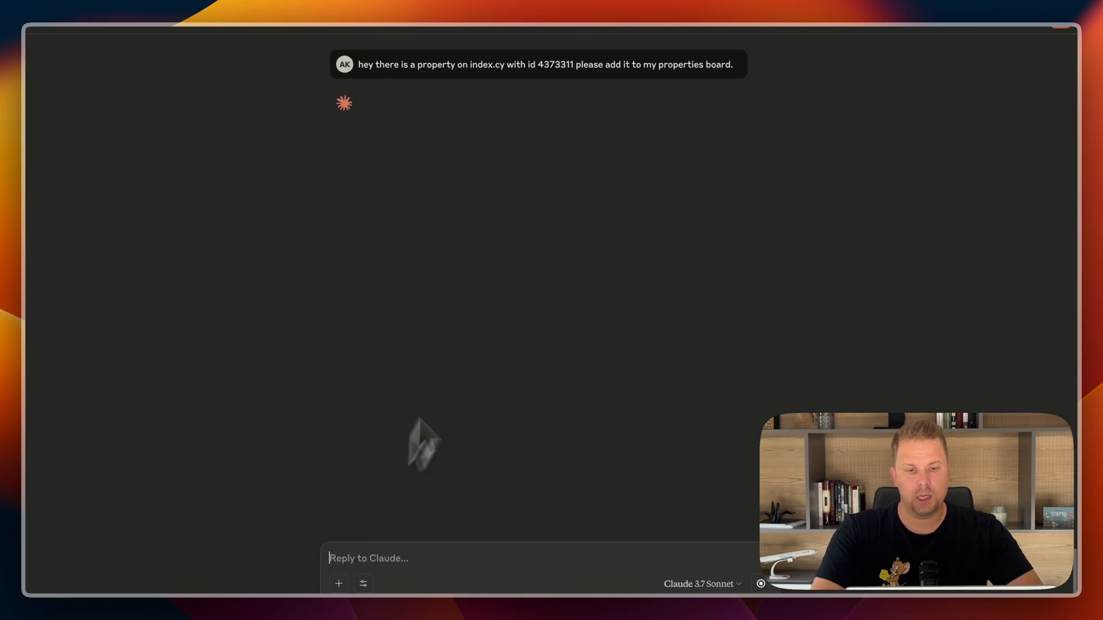
{"action": "mouse_move", "coordinate": [519, 149]}
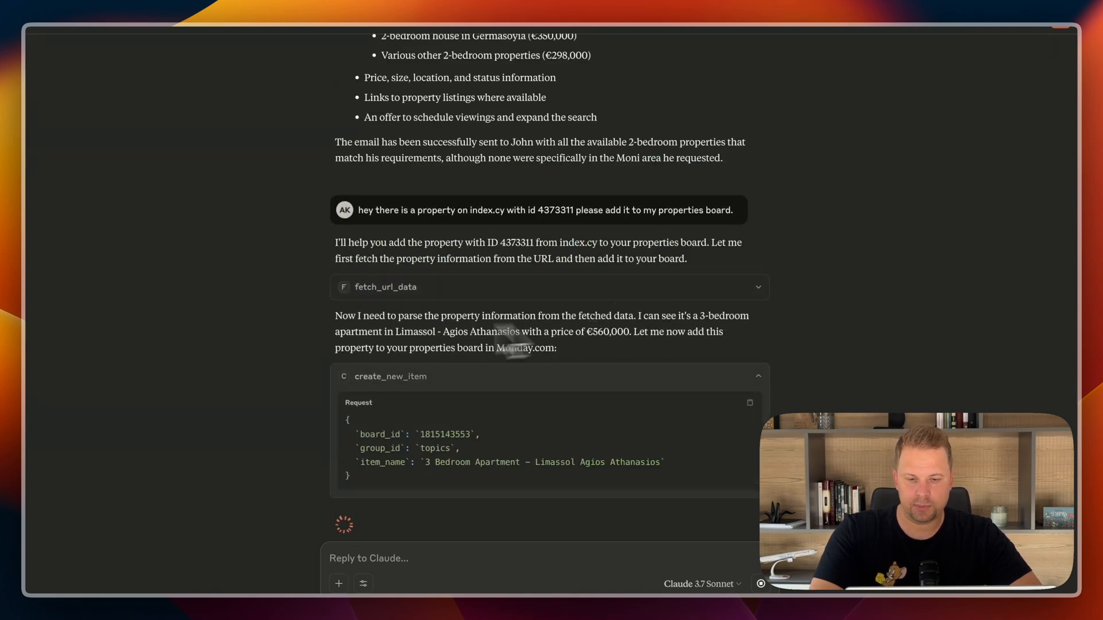
Follow Claude's fetch_url_data and create_new_item calls for the listing, then switch to the browser.
{"action": "scroll", "scroll_direction": "down", "scroll_amount": 3}
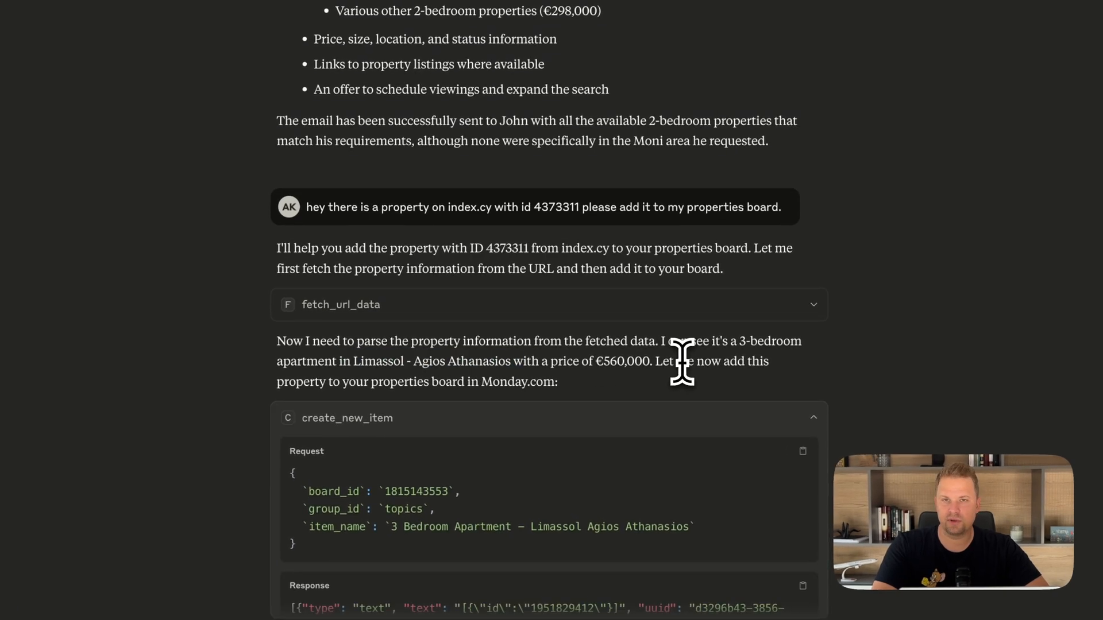
{"action": "scroll", "scroll_direction": "down", "scroll_amount": 3}
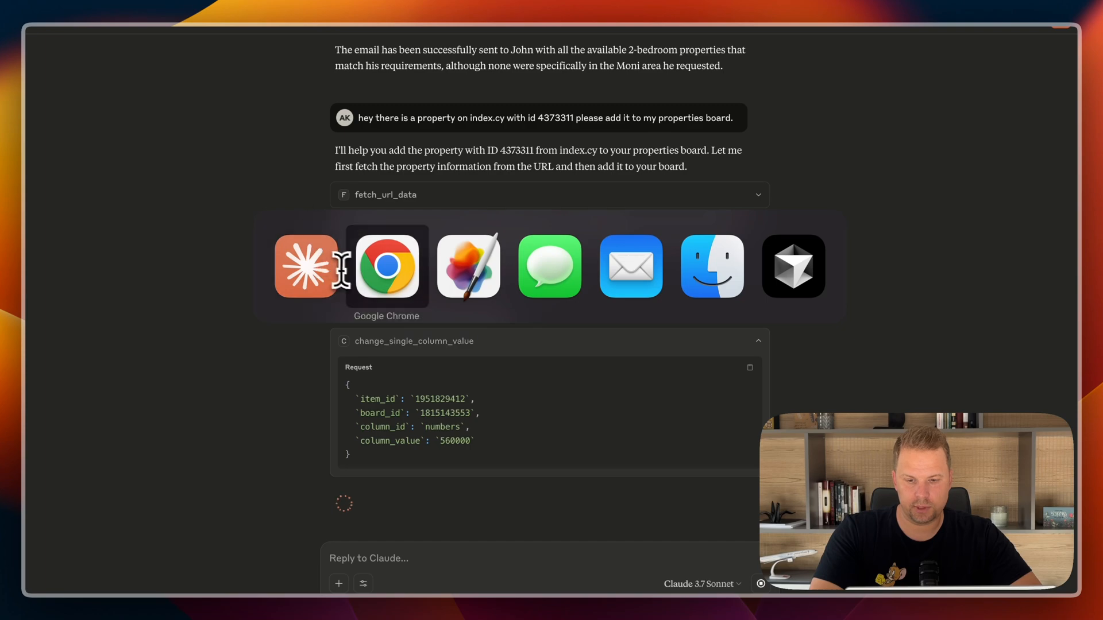
{"action": "left_click", "coordinate": [386, 265]}
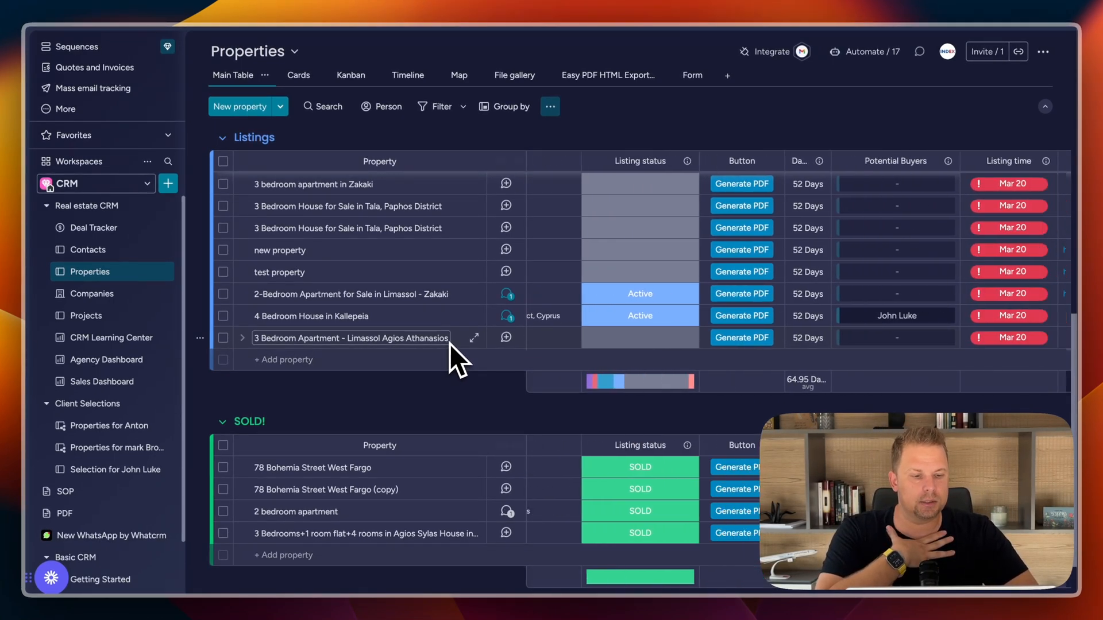
Close the Automations center and check the new Limassol Agios Athanasios item's Apartment type, €560,000 price and 158 SQM.
{"action": "scroll", "scroll_direction": "right", "scroll_amount": 3}
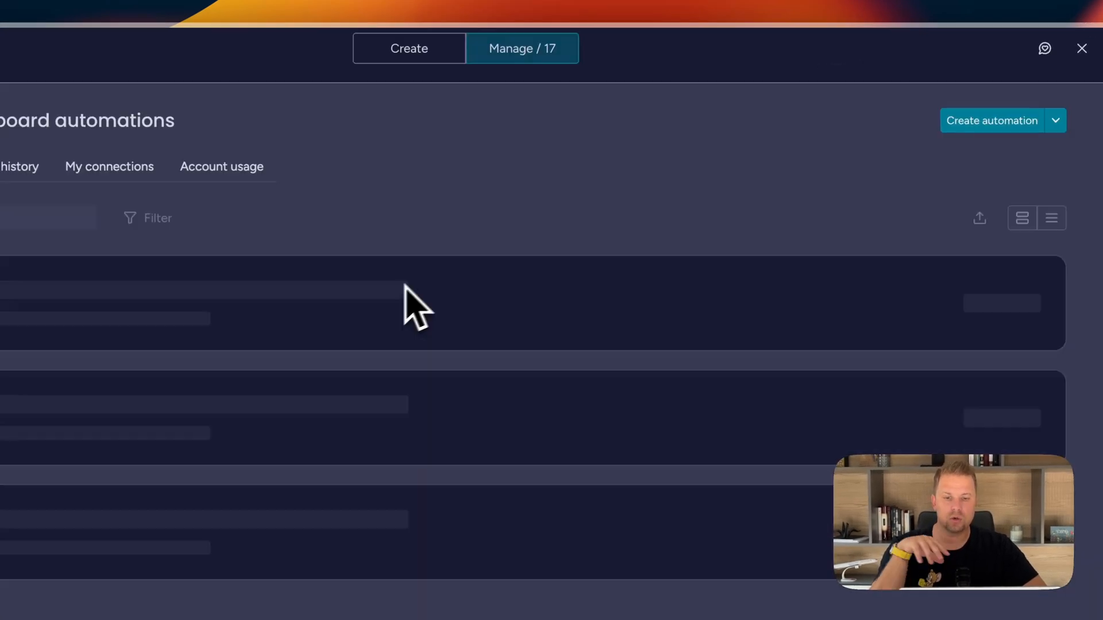
{"action": "left_click", "coordinate": [1081, 49]}
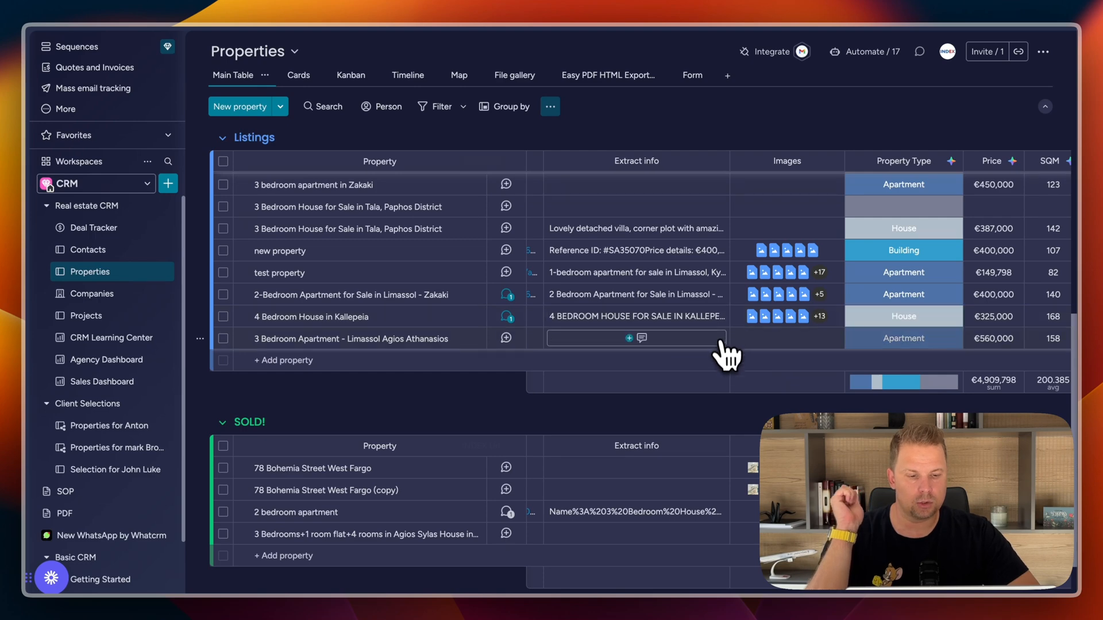
{"action": "scroll", "scroll_direction": "right", "scroll_amount": 3}
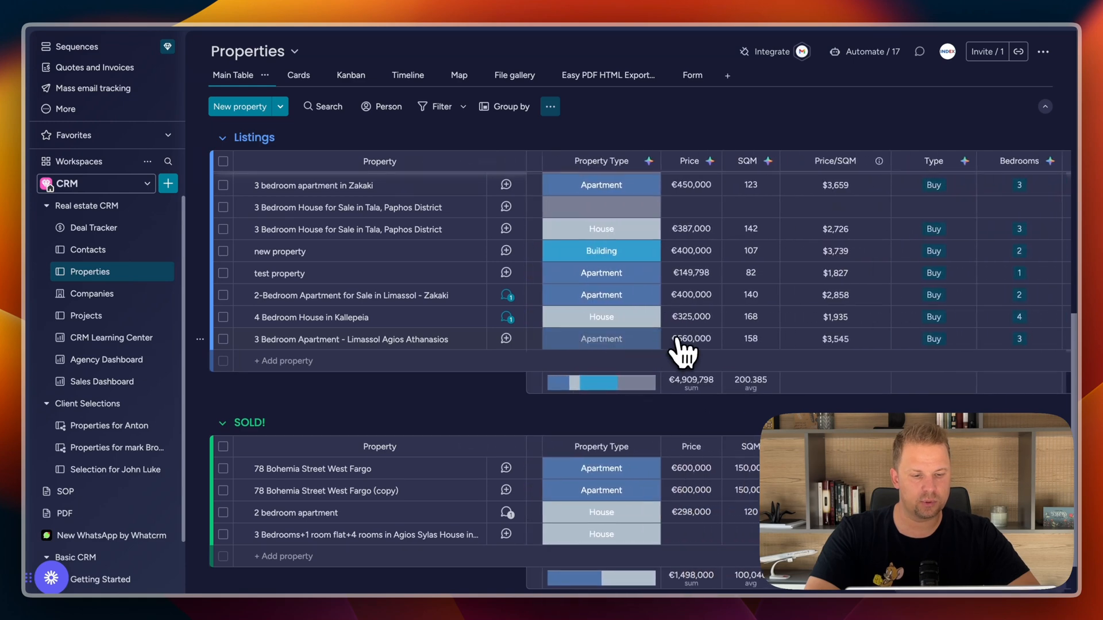
{"action": "scroll", "scroll_direction": "right", "scroll_amount": 3}
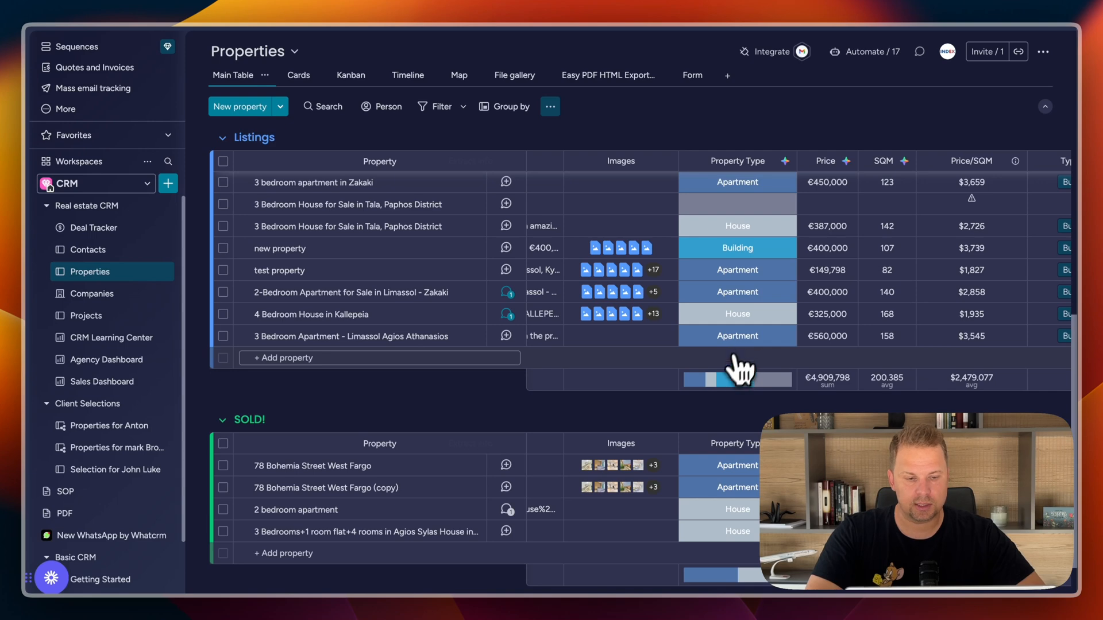
{"action": "left_click", "coordinate": [594, 335]}
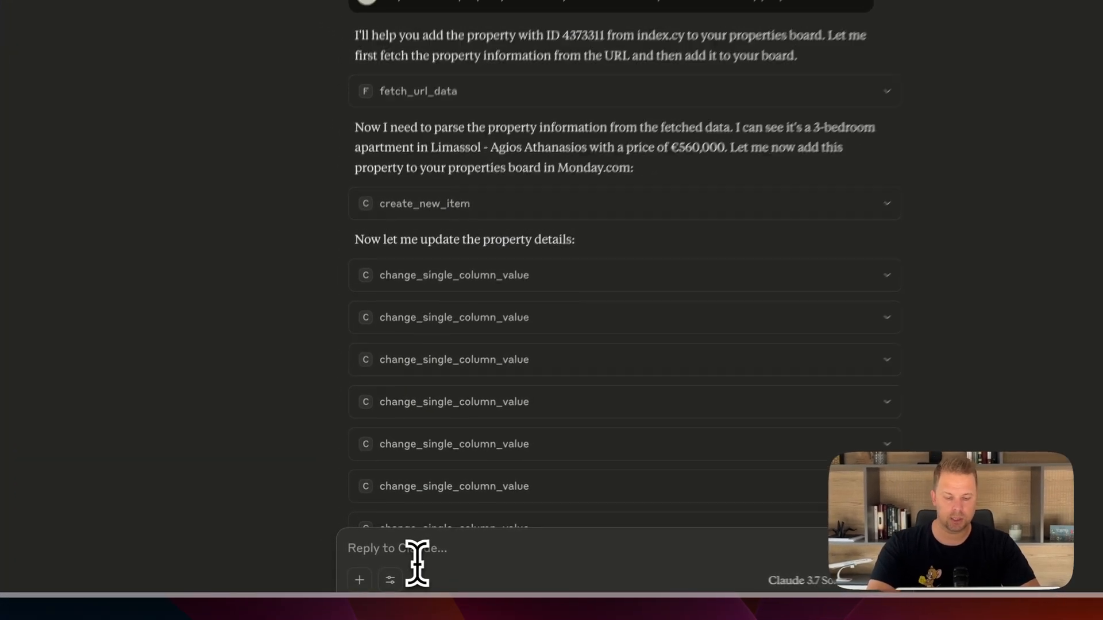
Ask Claude to graph all deals in the deal tracker with their statuses and values.
{"action": "type", "text": "give me a graph of"}
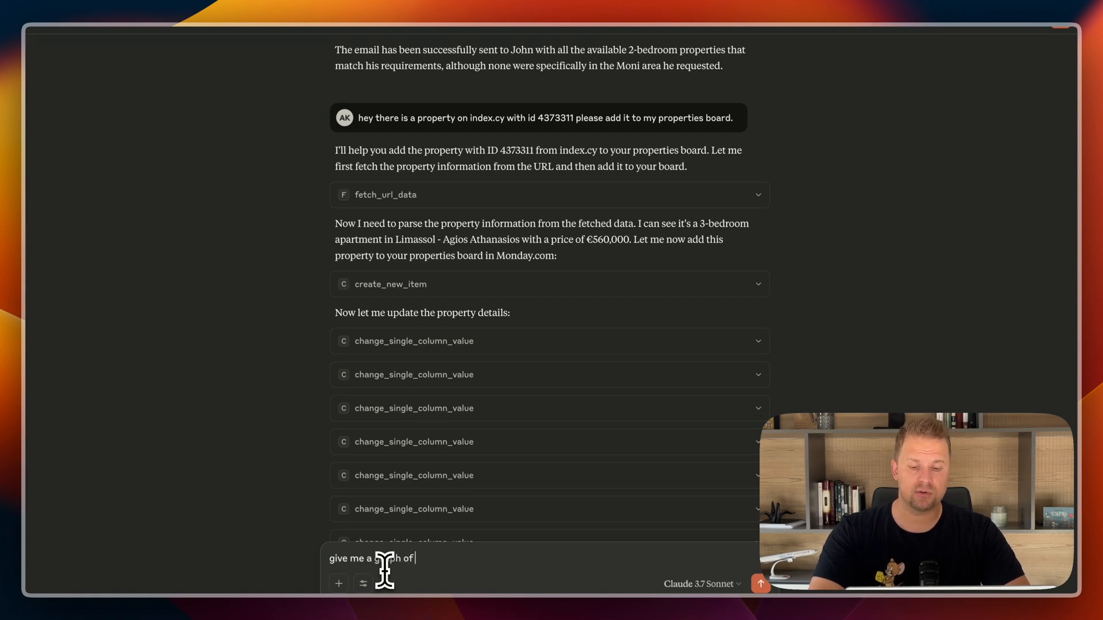
{"action": "type", "text": "all the deals in"}
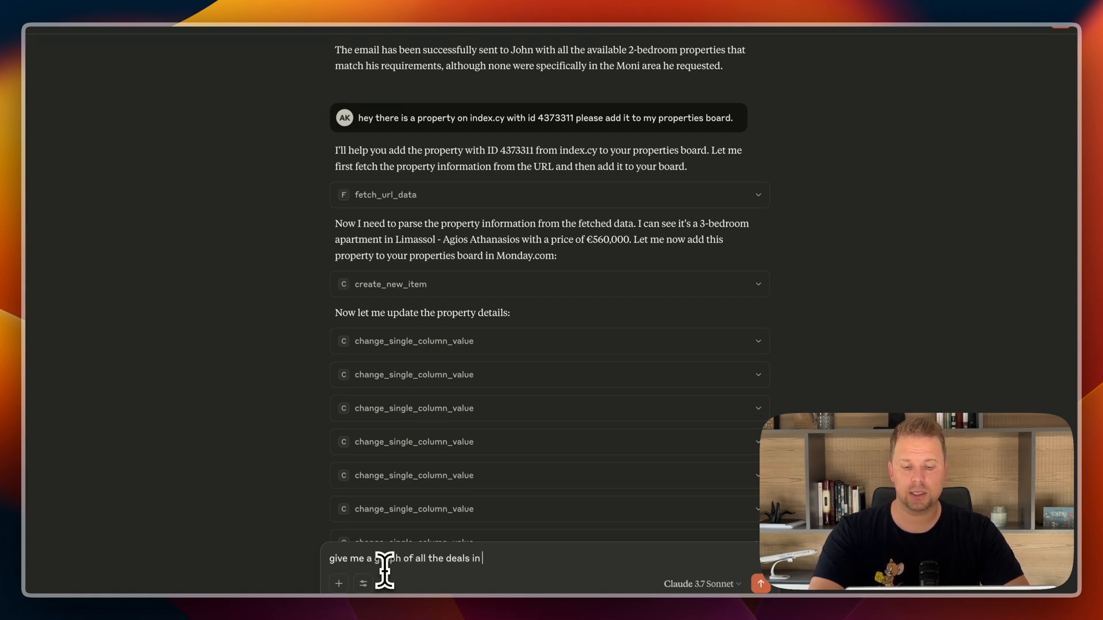
{"action": "type", "text": "our deal"}
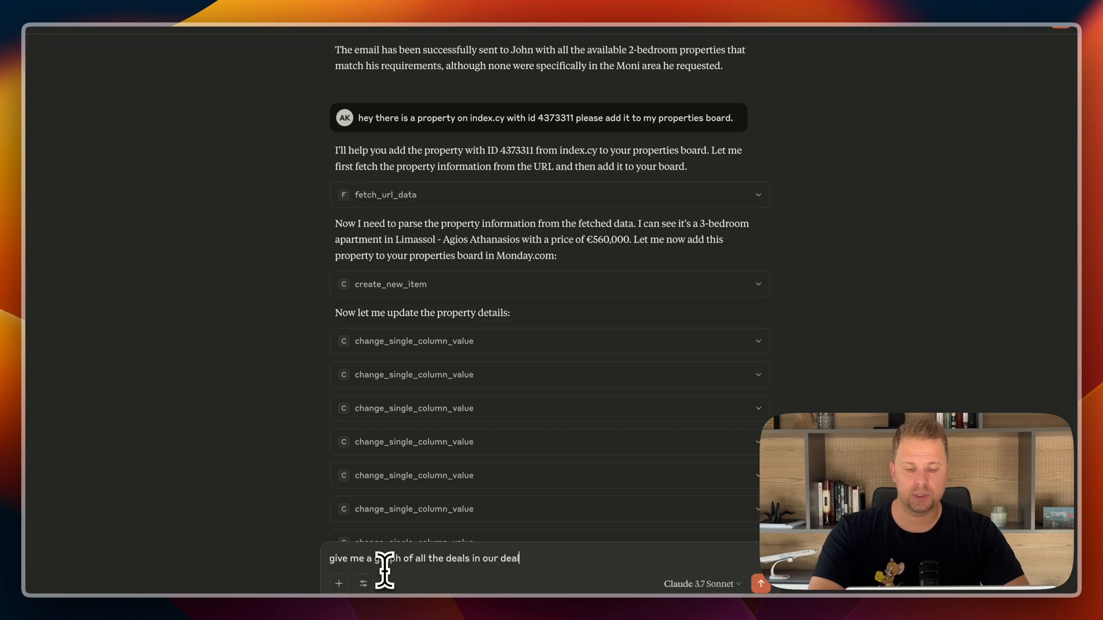
{"action": "type", "text": "tracker"}
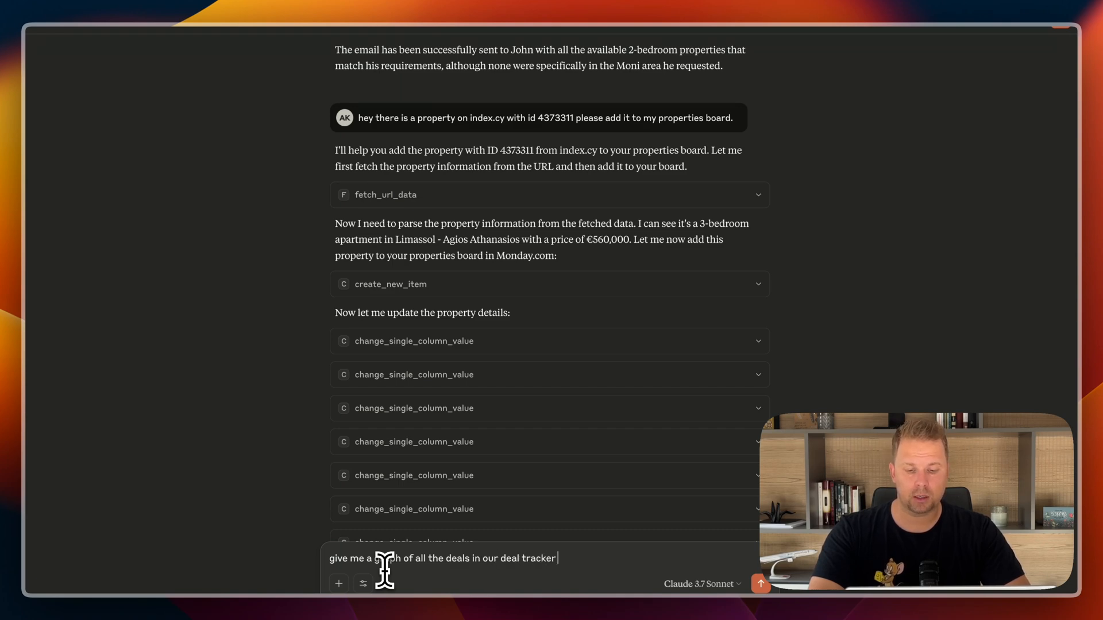
{"action": "type", "text": "with status"}
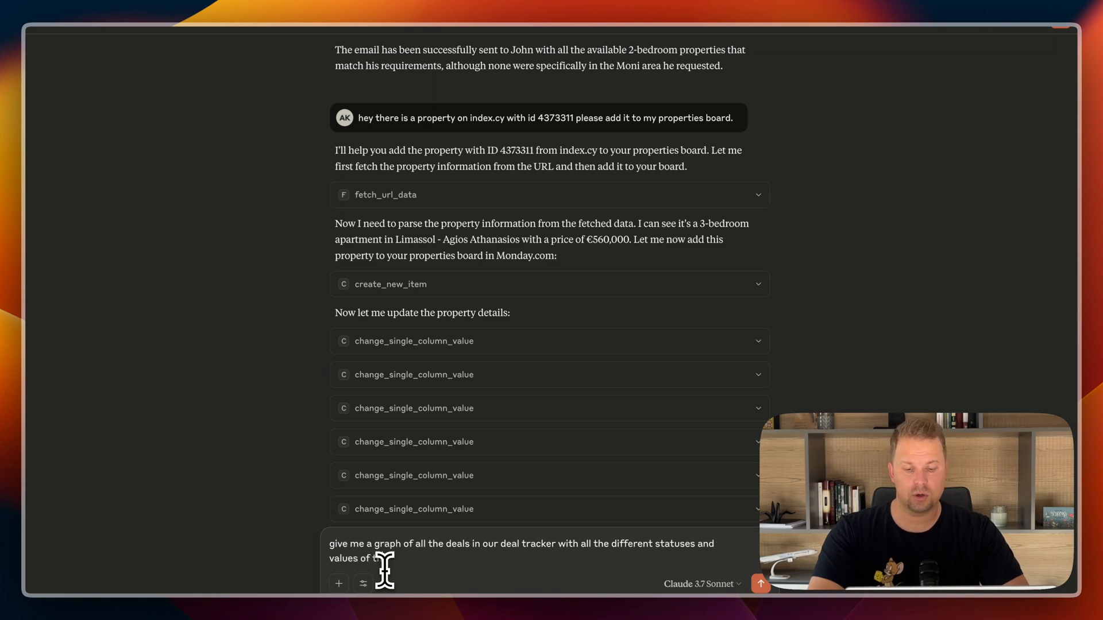
{"action": "left_click", "coordinate": [760, 583]}
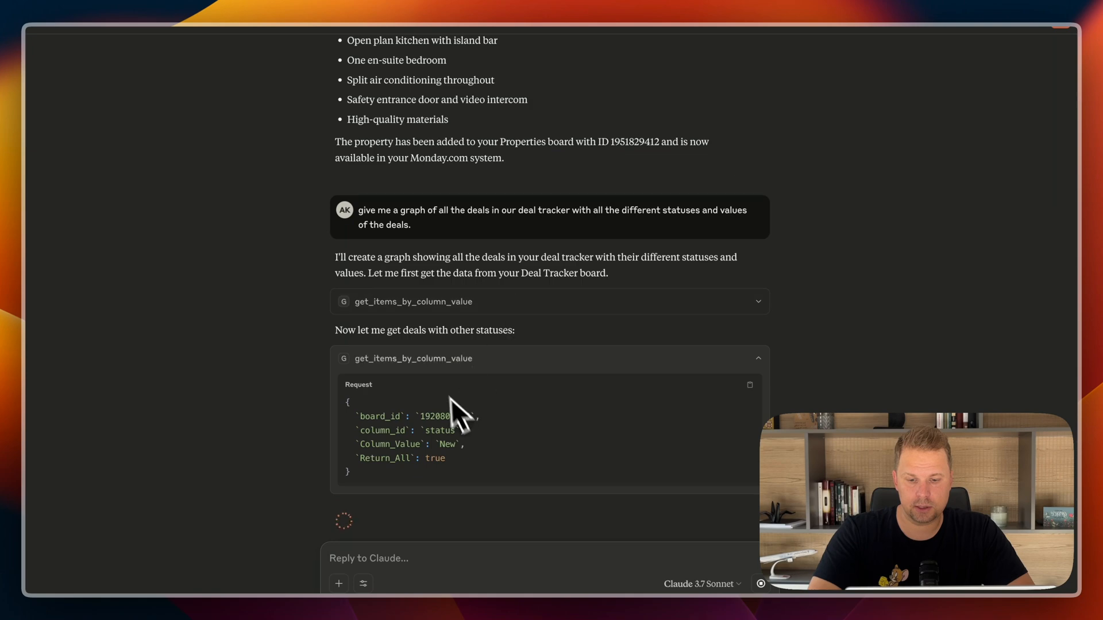
Inspect the get_items_by_column_value calls and Deal Tracker board id while the dashboard artifact generates.
{"action": "scroll", "scroll_direction": "down", "scroll_amount": 3}
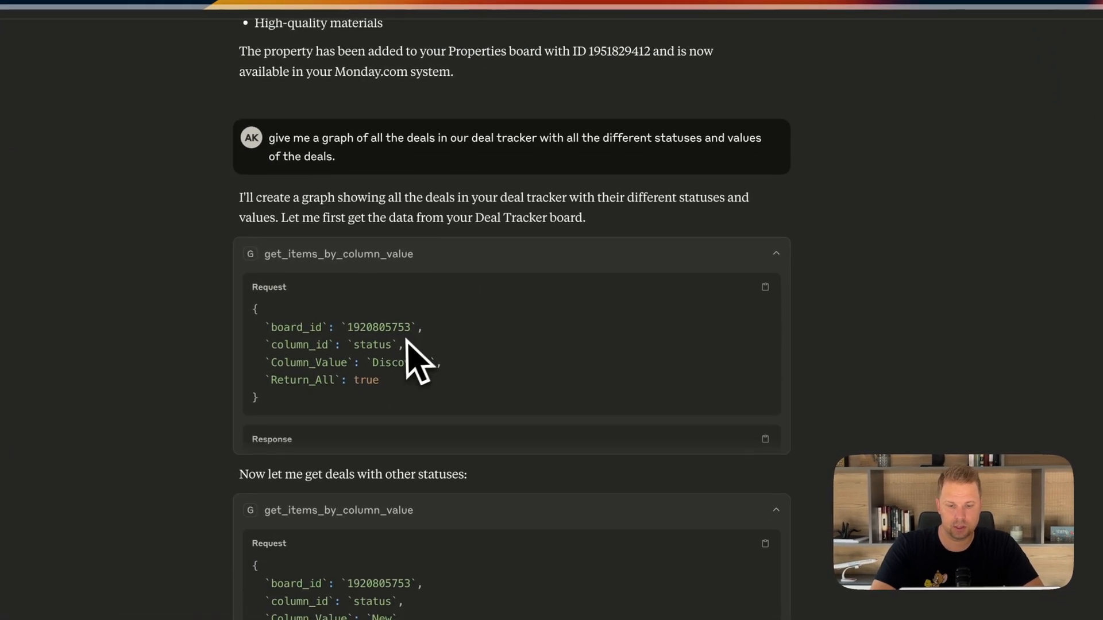
{"action": "double_click", "coordinate": [380, 327]}
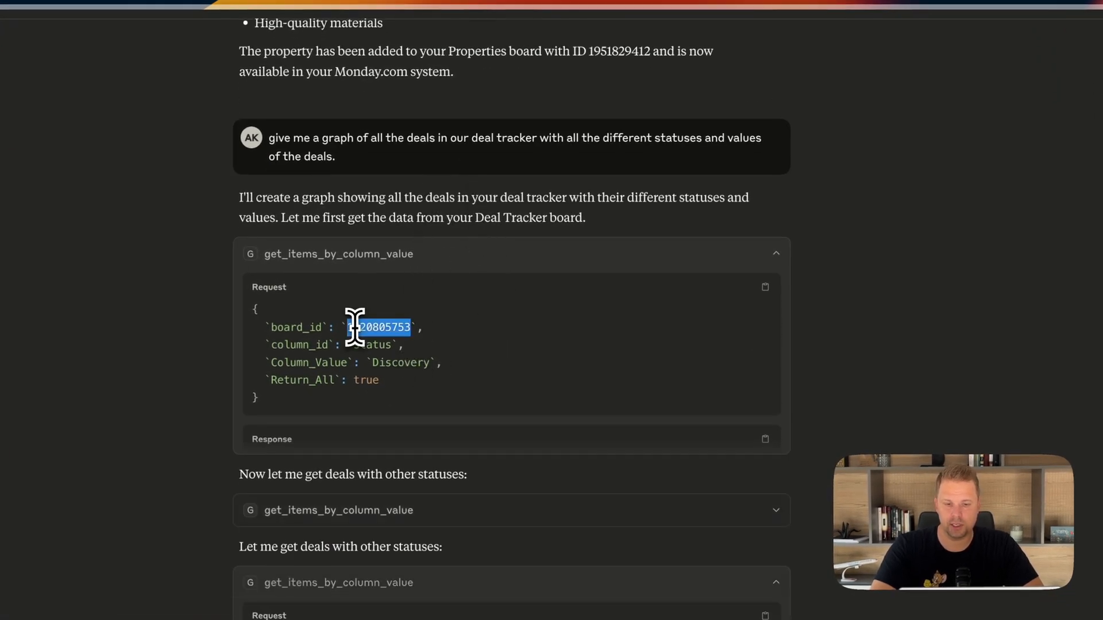
{"action": "scroll", "scroll_direction": "down", "scroll_amount": 3}
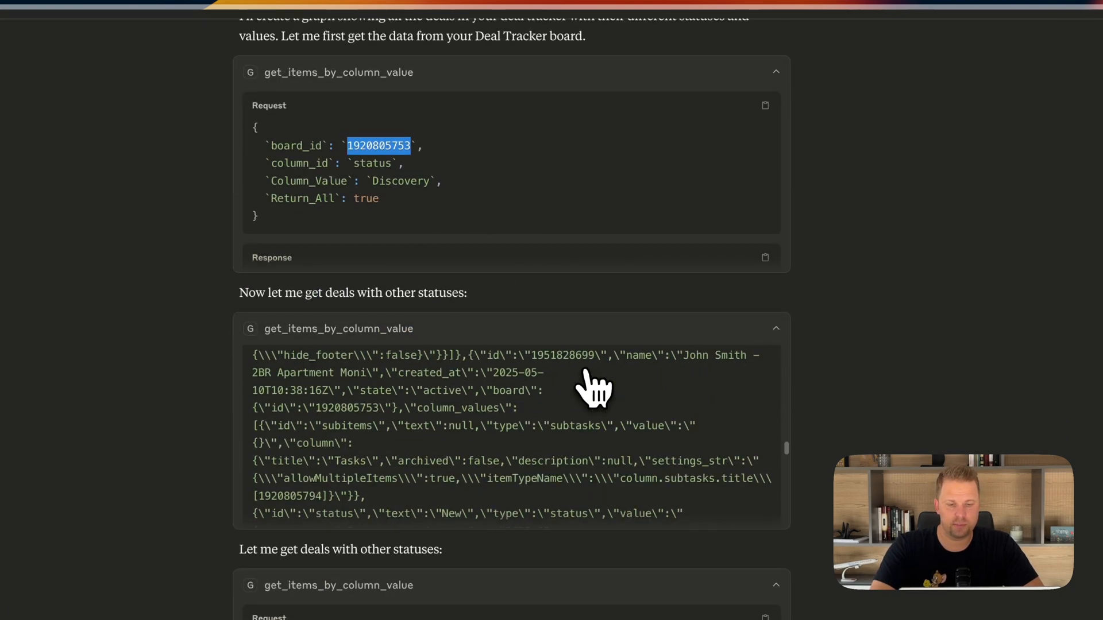
{"action": "scroll", "scroll_direction": "down", "scroll_amount": 3}
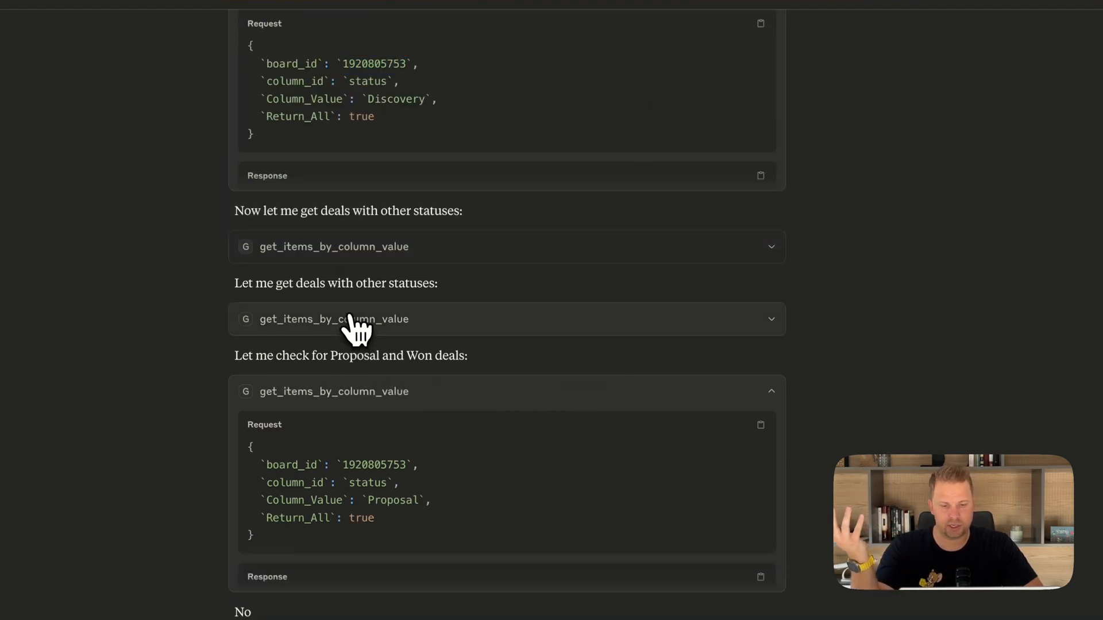
{"action": "scroll", "scroll_direction": "down", "scroll_amount": 3}
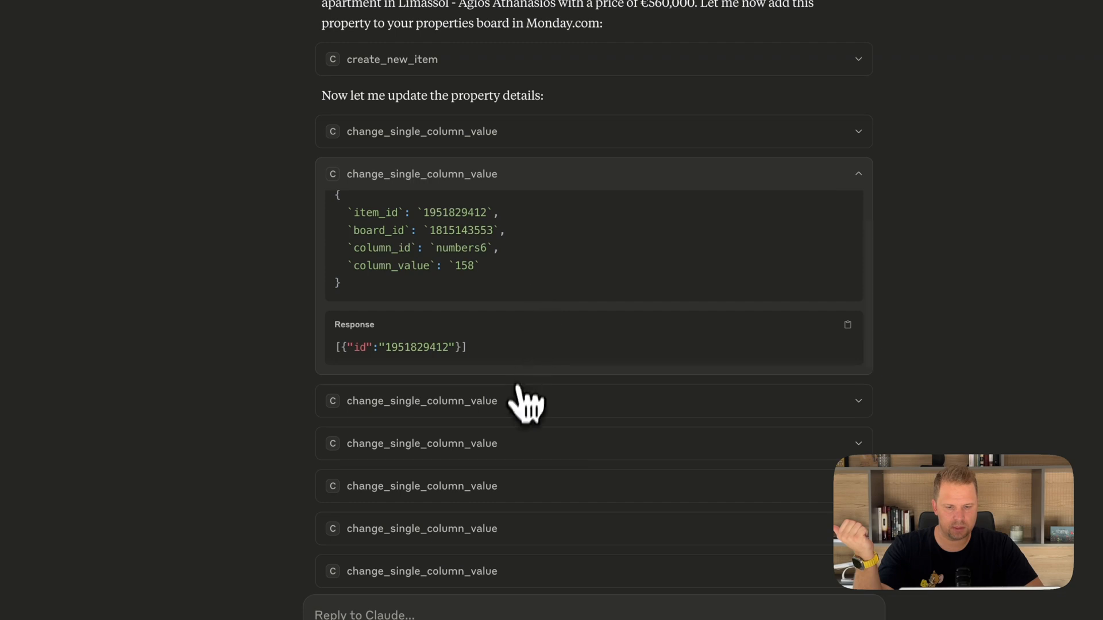
{"action": "scroll", "scroll_direction": "down", "scroll_amount": 3}
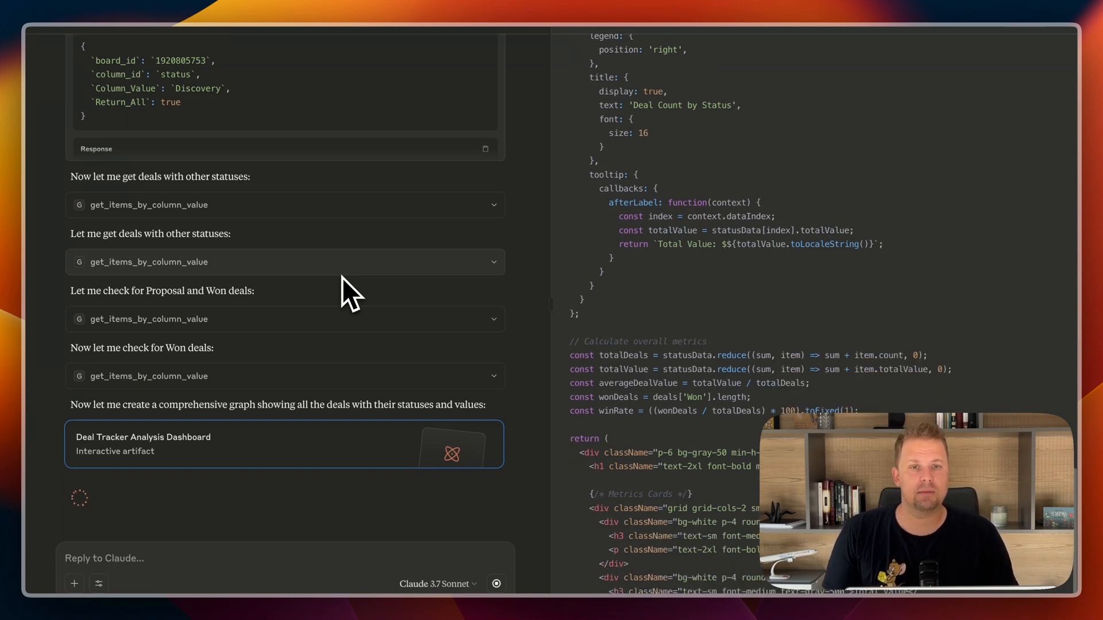
Read the deals-by-status summary and ask Claude to fix the dashboard artifact that failed to load.
{"action": "scroll", "scroll_direction": "down", "scroll_amount": 3}
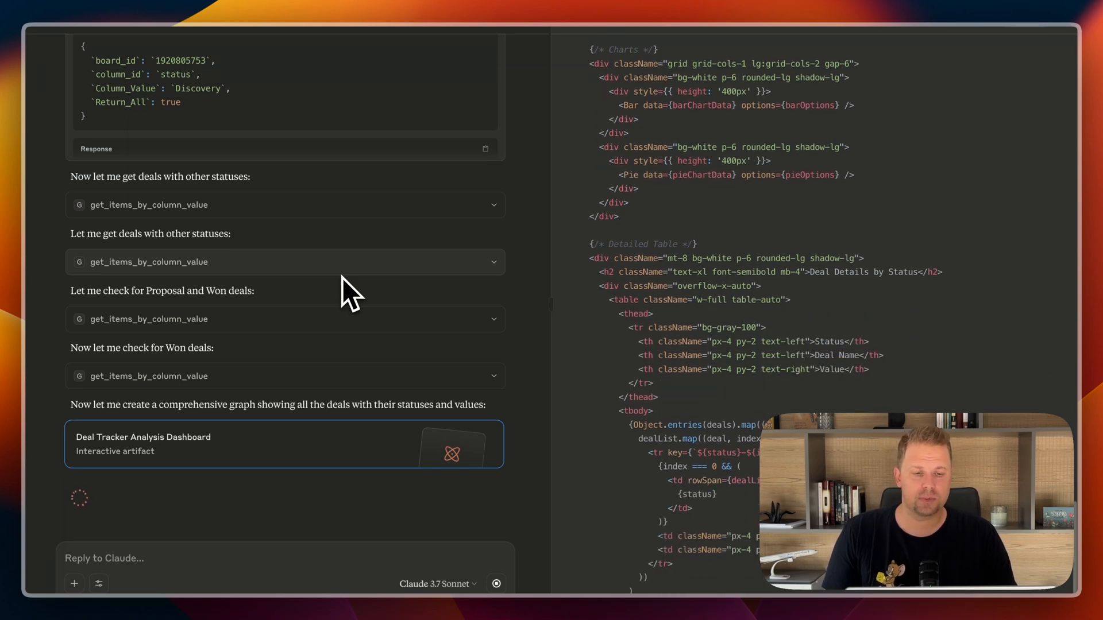
{"action": "scroll", "scroll_direction": "down", "scroll_amount": 3}
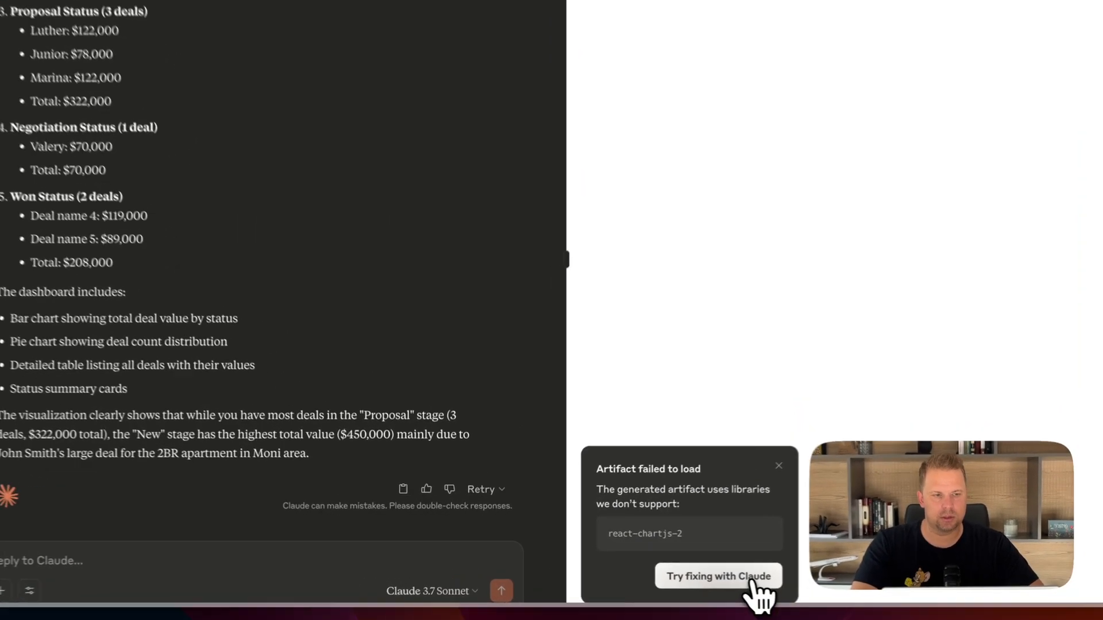
{"action": "left_click", "coordinate": [718, 576]}
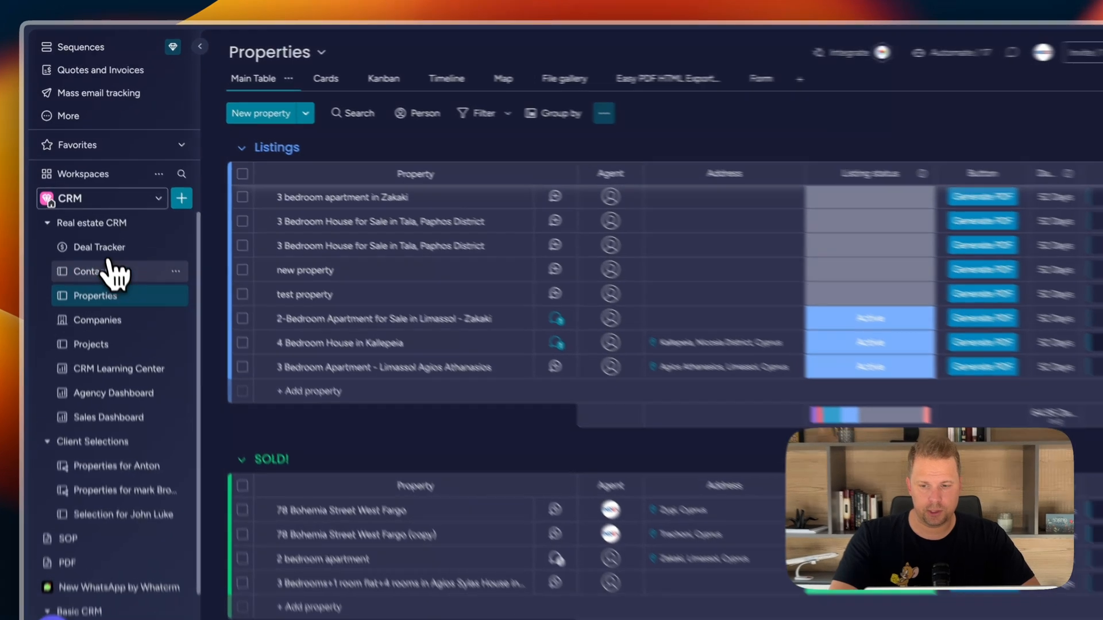
Open the Deal Tracker board from the Real estate CRM sidebar.
{"action": "left_click", "coordinate": [96, 247]}
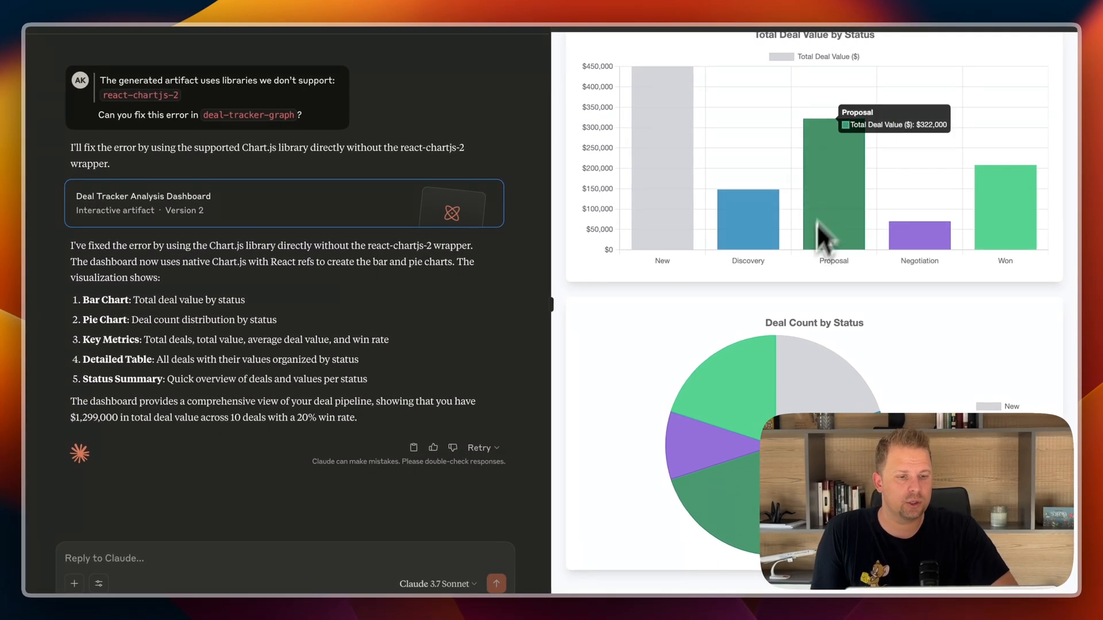
Scroll through the Version 2 dashboard's value-by-status bar chart, count pie chart and summary cards.
{"action": "scroll", "scroll_direction": "down", "scroll_amount": 3}
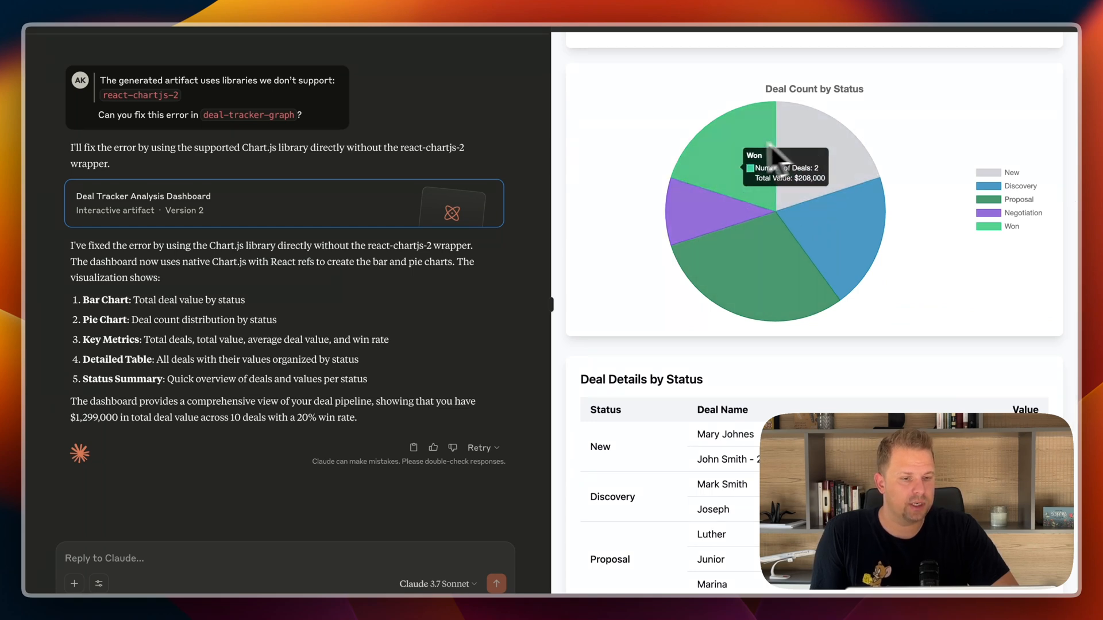
{"action": "scroll", "scroll_direction": "down", "scroll_amount": 3}
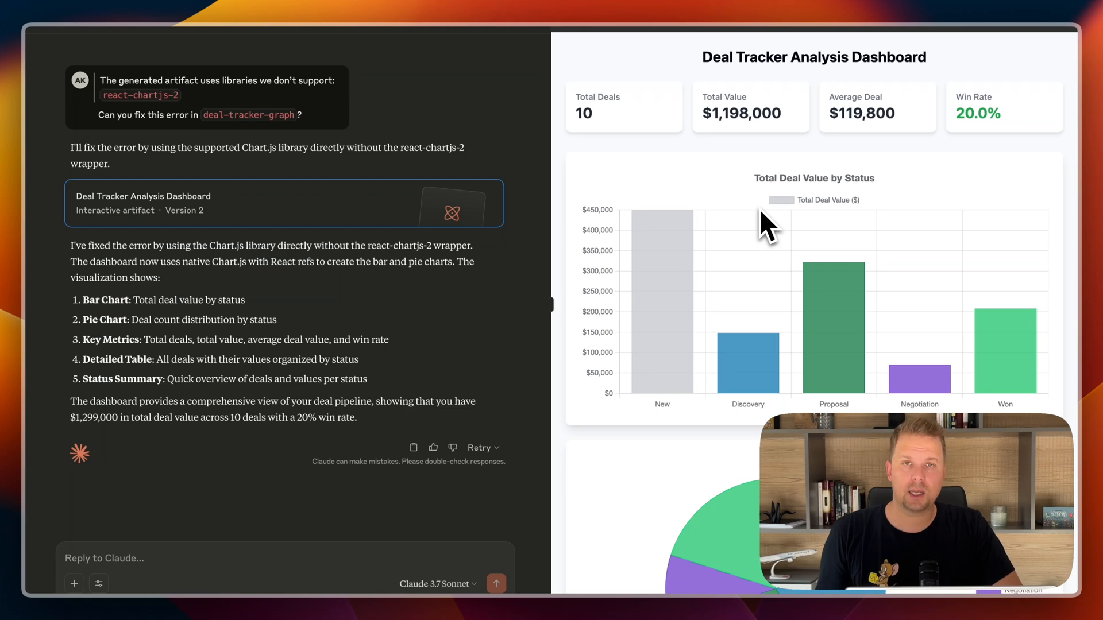
{"action": "mouse_move", "coordinate": [815, 106]}
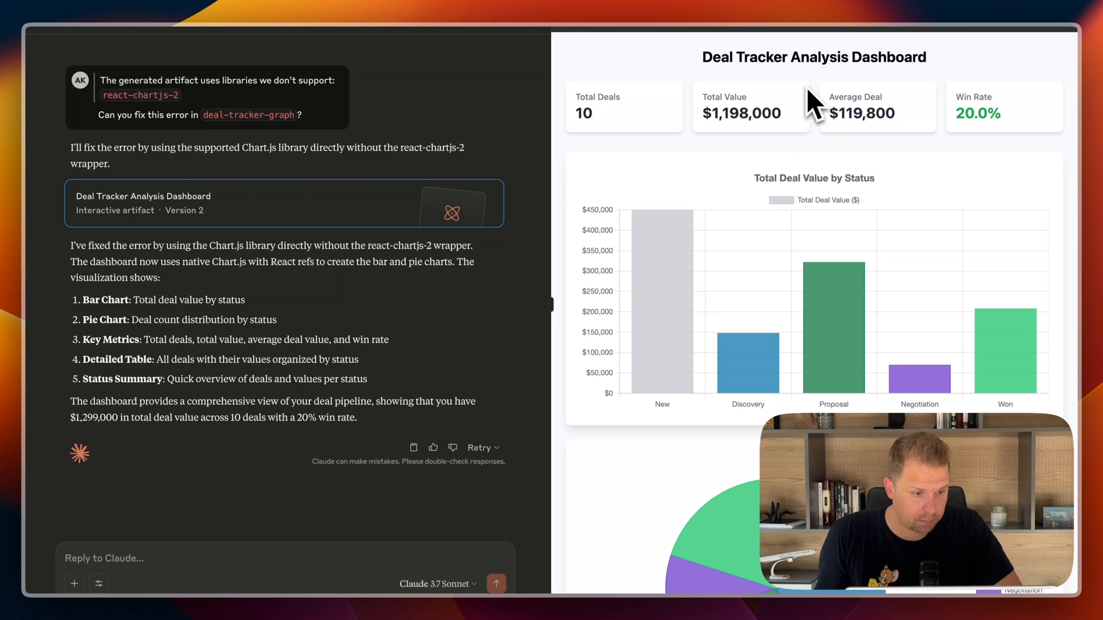
{"action": "mouse_move", "coordinate": [788, 106]}
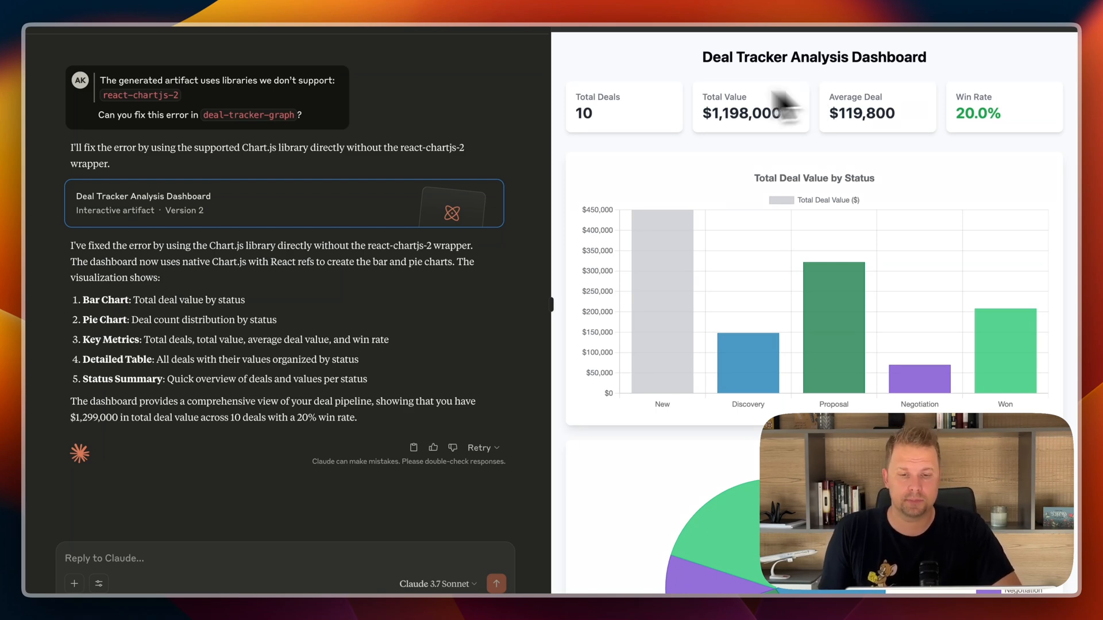